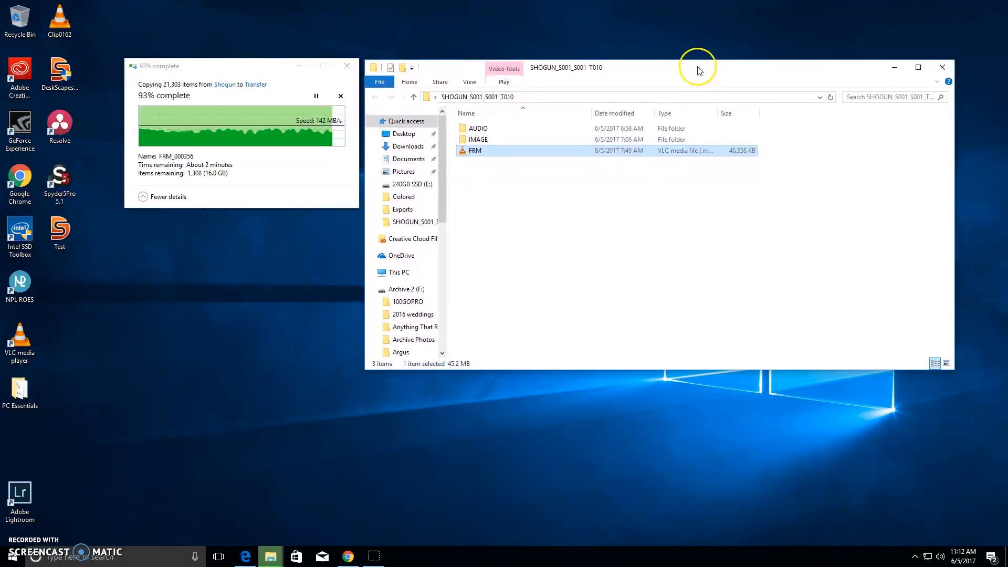
Step: Leave the SHOGUN_S001_S001_T010 folder and bring up Lightroom in the Develop module
double_click(475, 150)
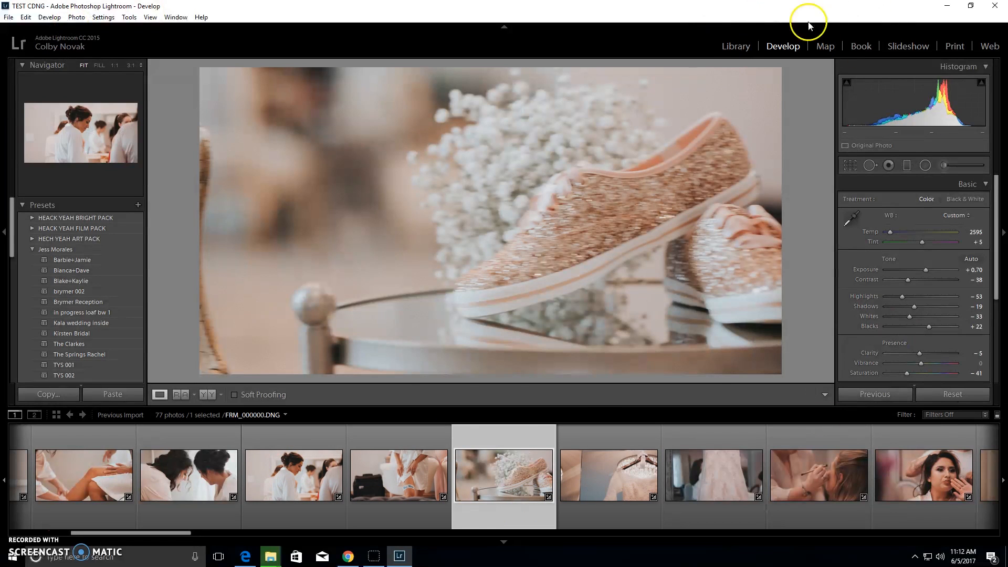
mouse_move(785, 91)
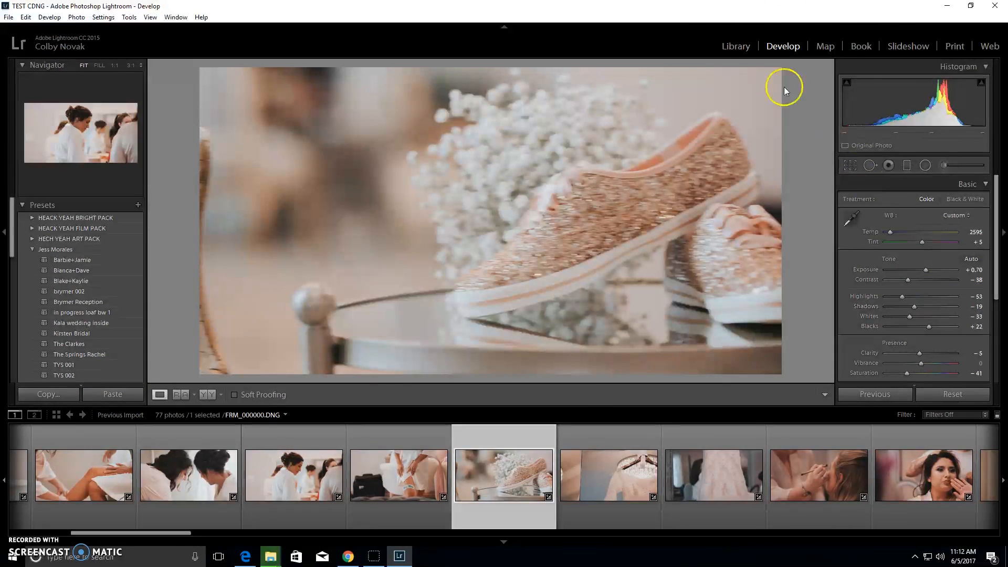
Step: Start a Library import with the Desktop SHOGUN_S001_S001_T010 folder as the source
click(736, 46)
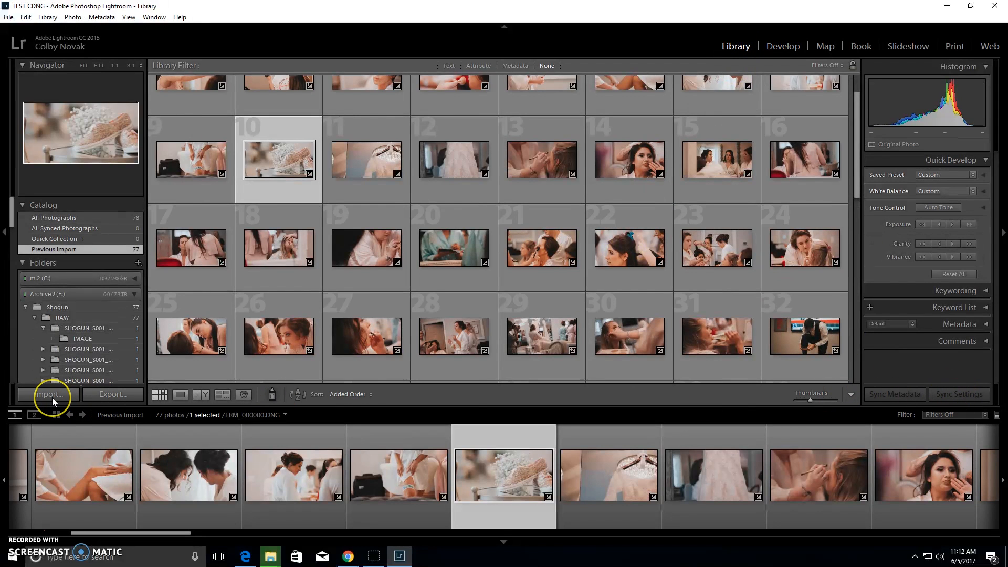
click(49, 394)
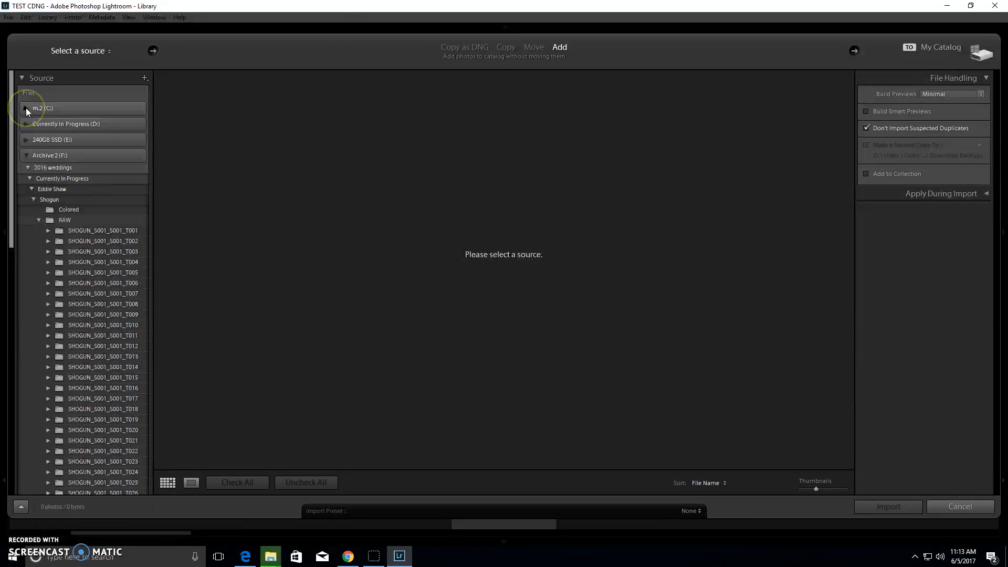
click(27, 109)
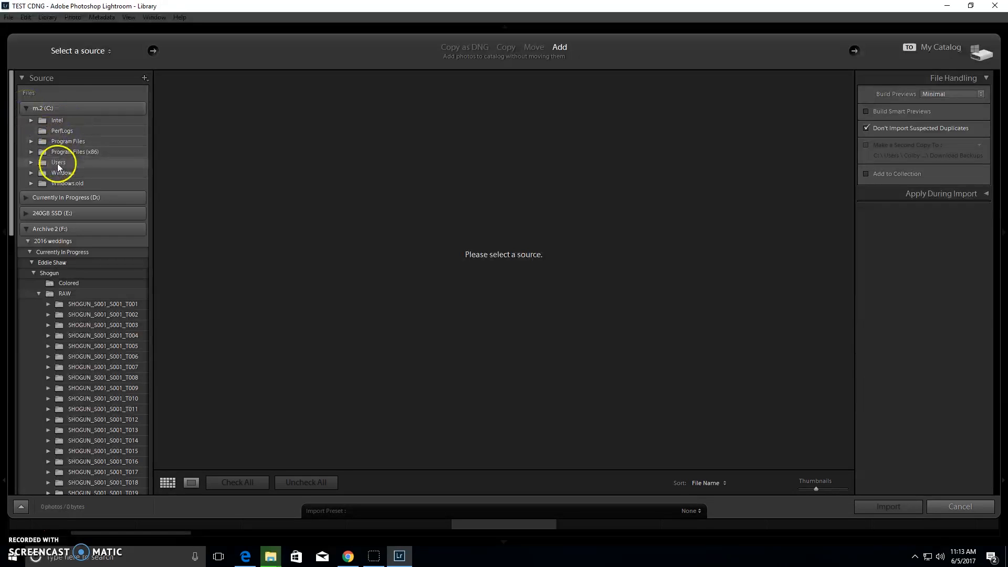
click(58, 162)
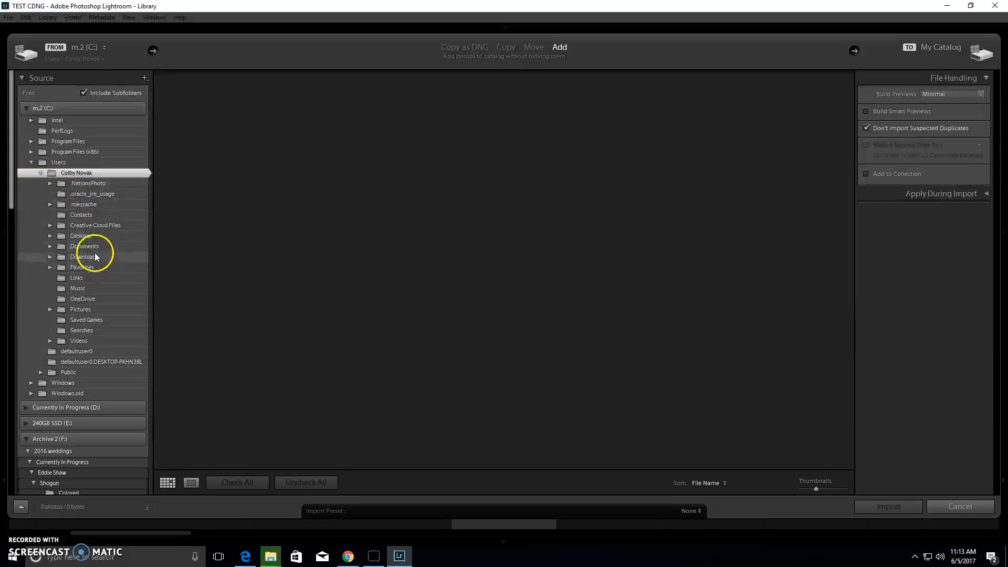
click(80, 236)
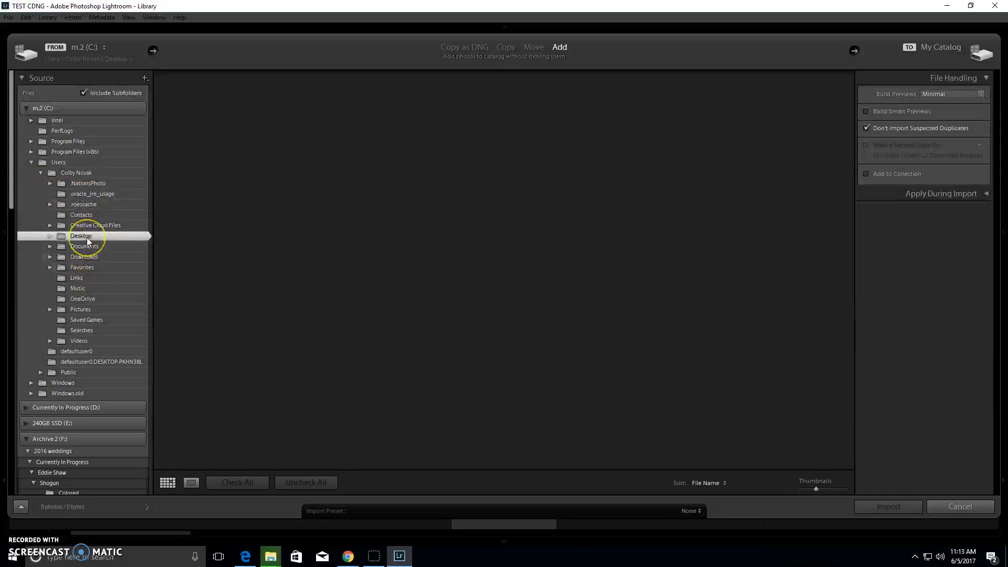
click(81, 236)
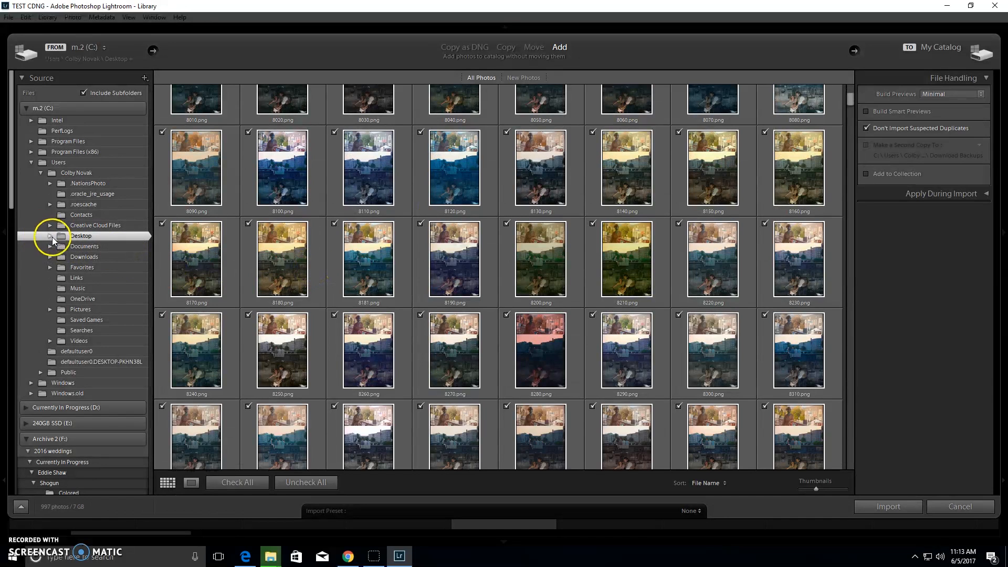
click(50, 236)
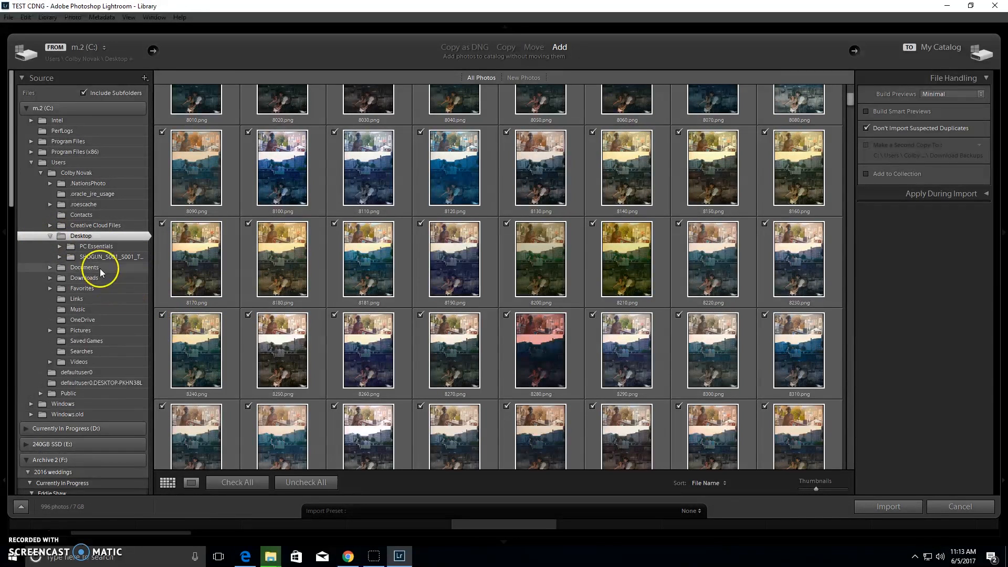
click(112, 256)
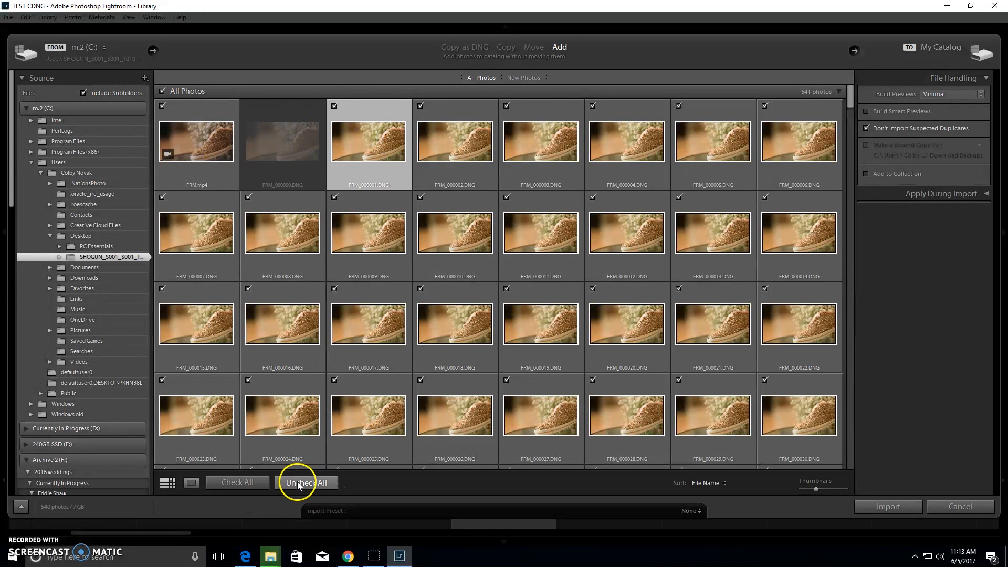
Step: Uncheck all frames and import only FRM_000001.DNG
click(306, 483)
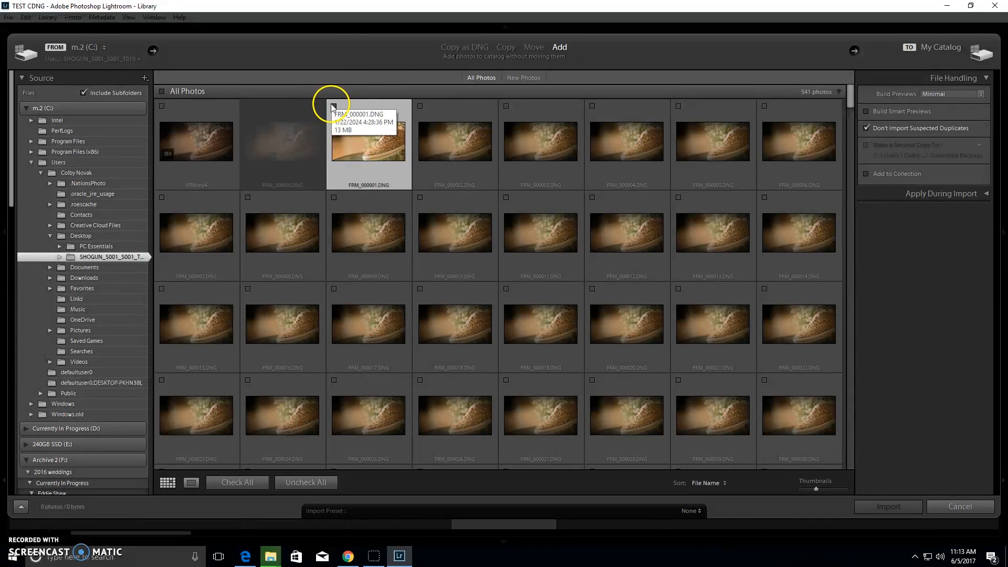
click(888, 507)
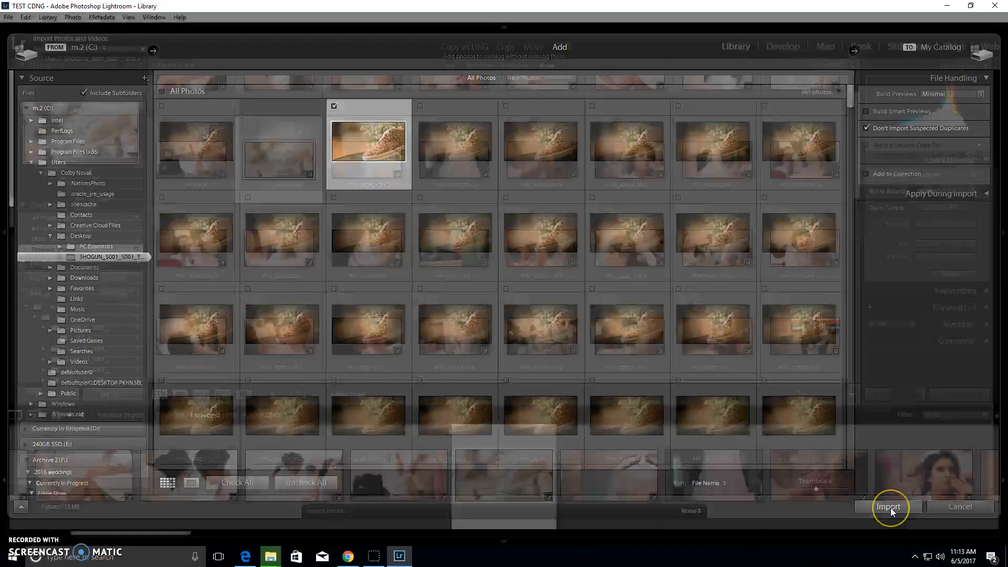
click(889, 506)
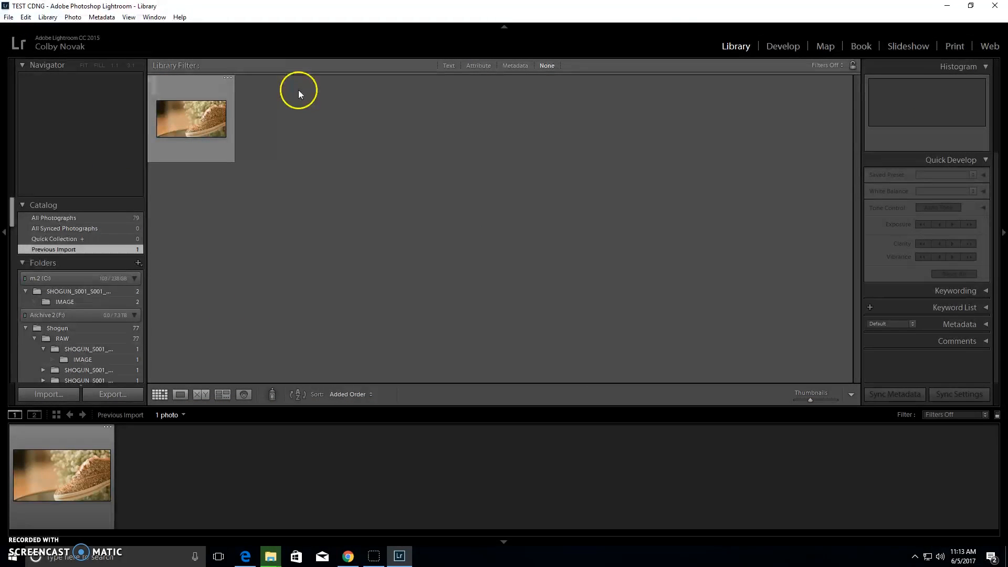
click(783, 47)
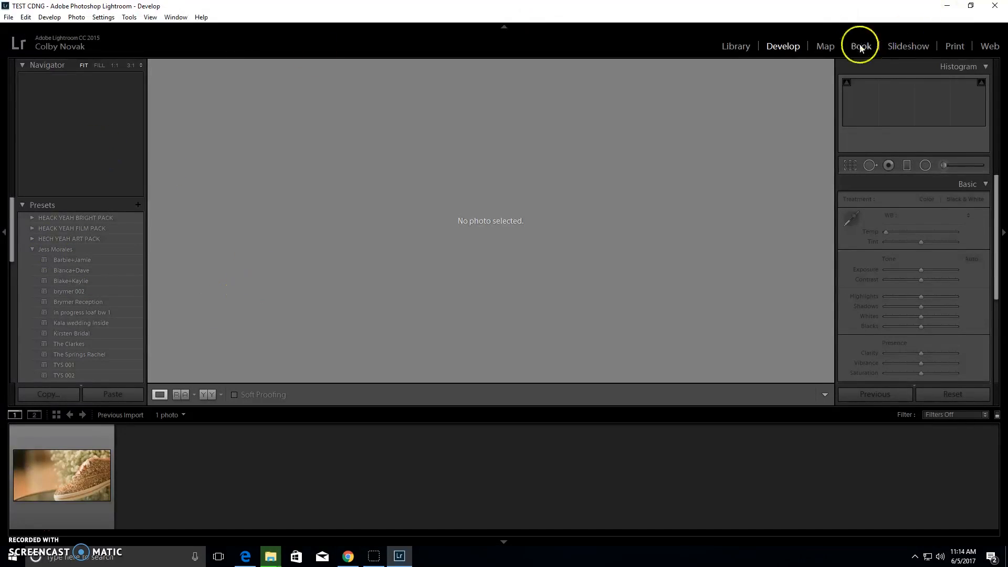
click(736, 46)
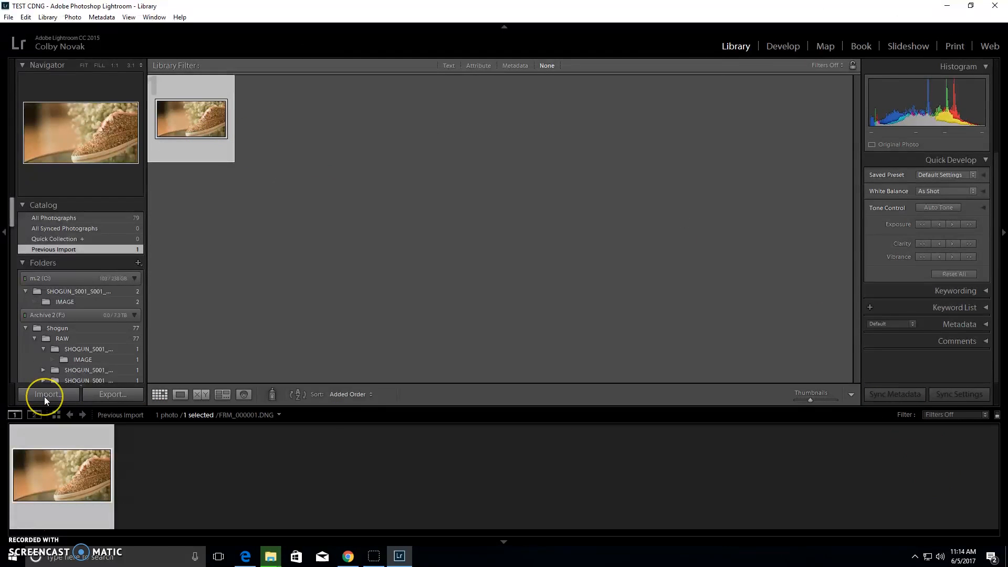
click(44, 394)
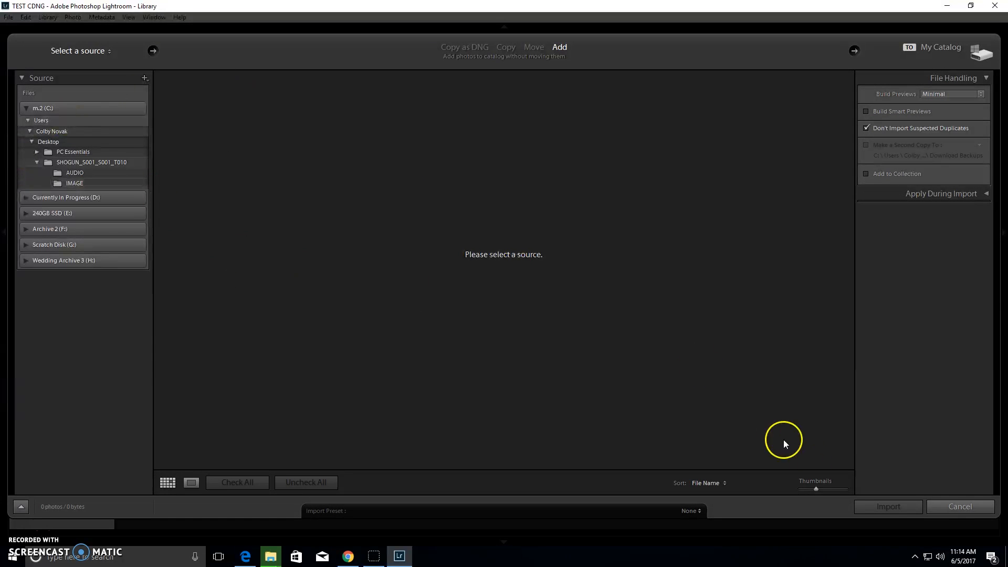
click(888, 507)
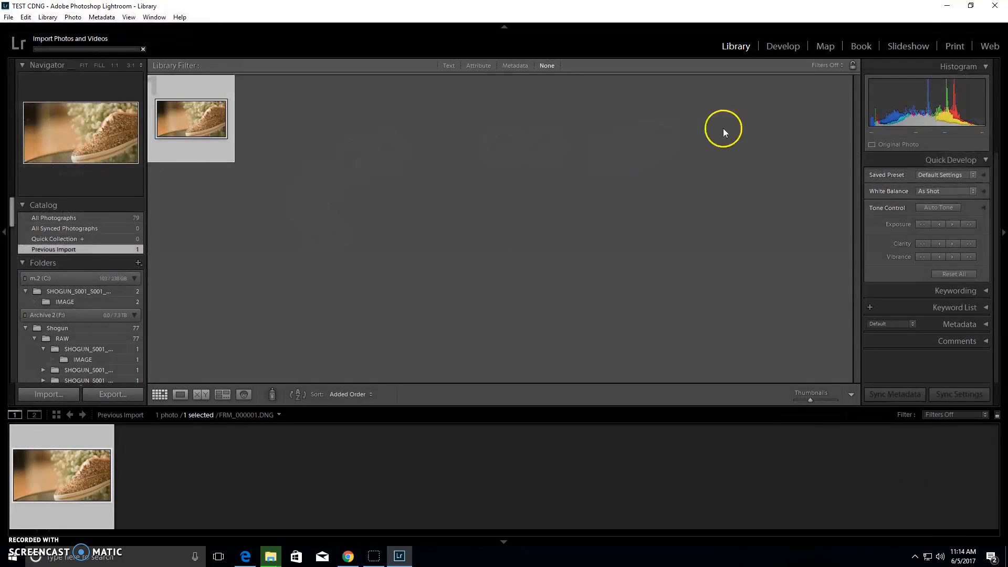
click(783, 47)
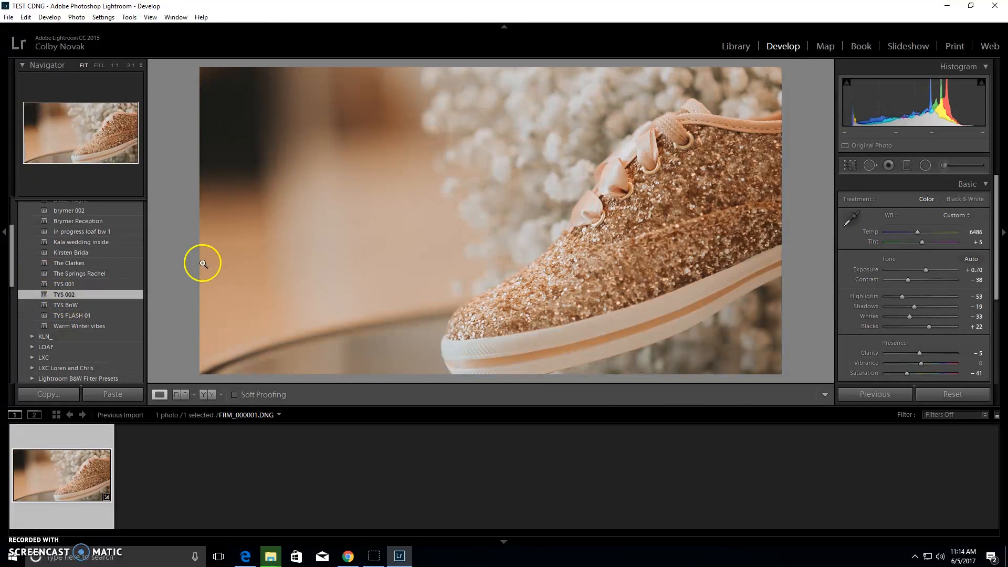
Step: Set Temp to 5060, Exposure to +0.82 and Highlights to -22 in the Basic panel
drag(945, 231, 907, 231)
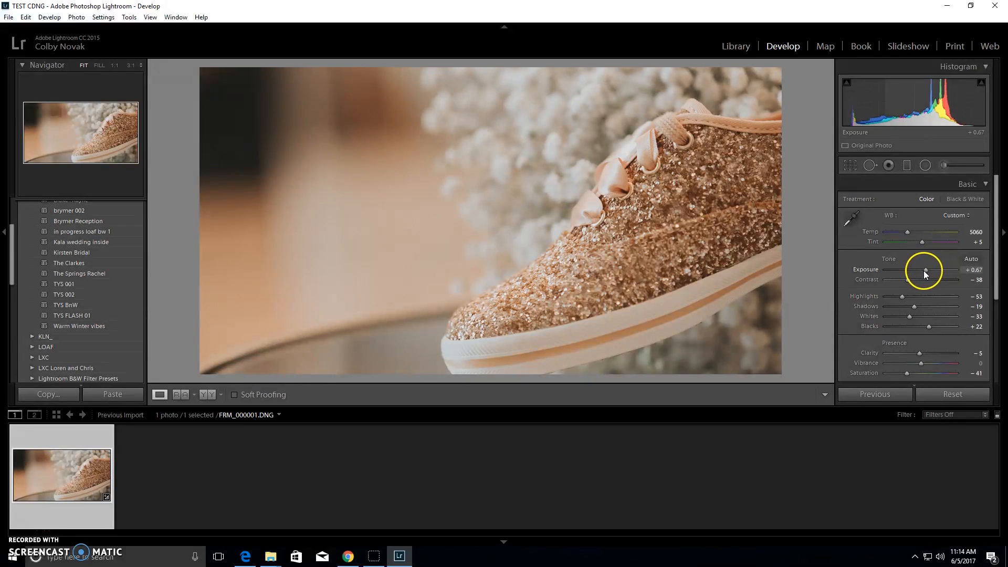
drag(925, 269, 929, 270)
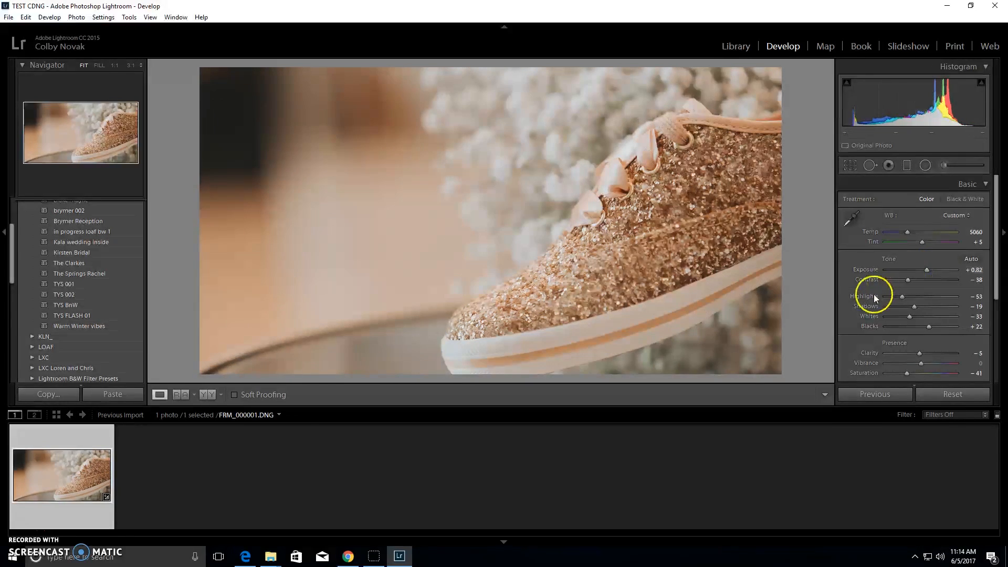
drag(903, 296, 915, 296)
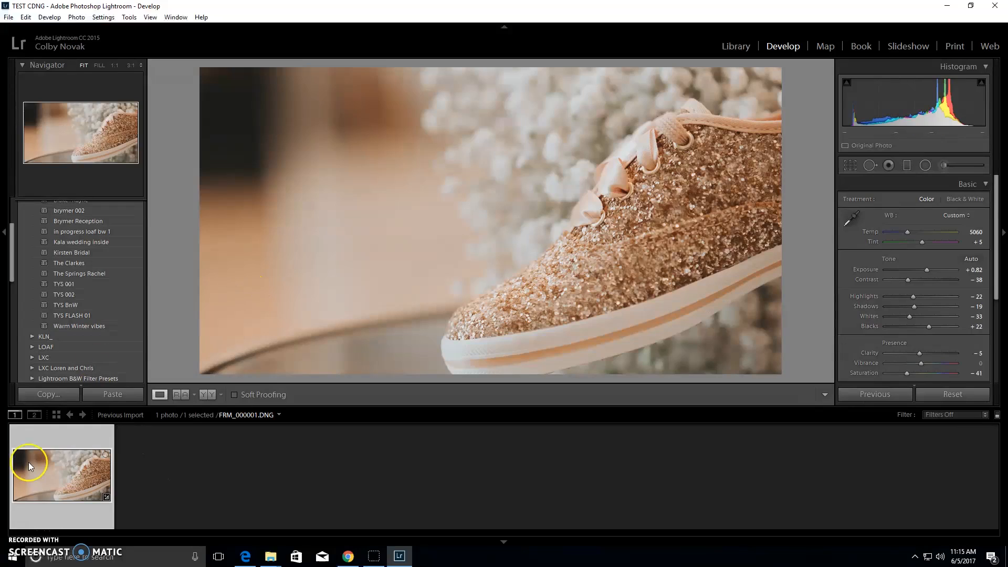
Step: Save the sneaker frame's edits to its DNG file via Metadata > Save Metadata to File
right_click(30, 466)
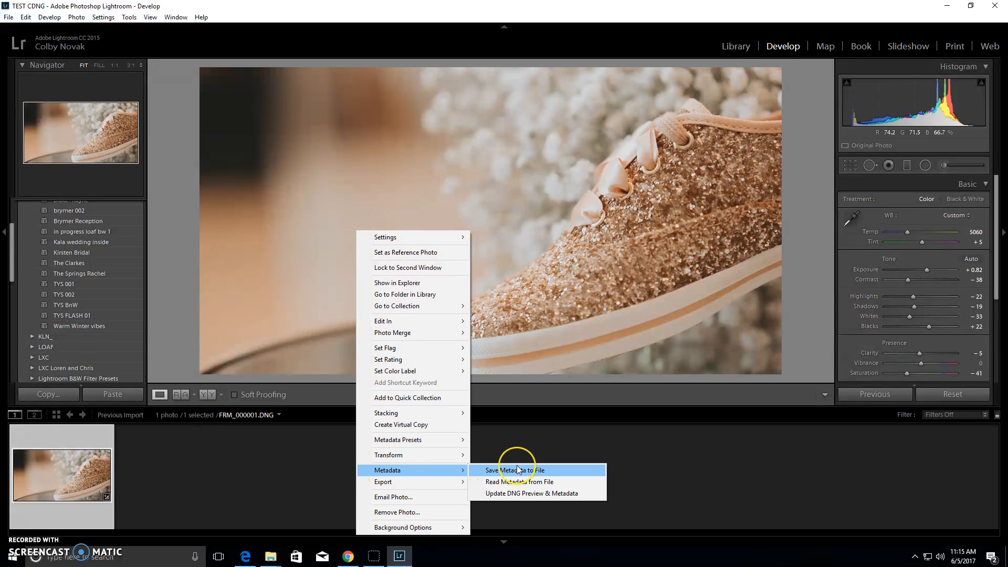
click(515, 470)
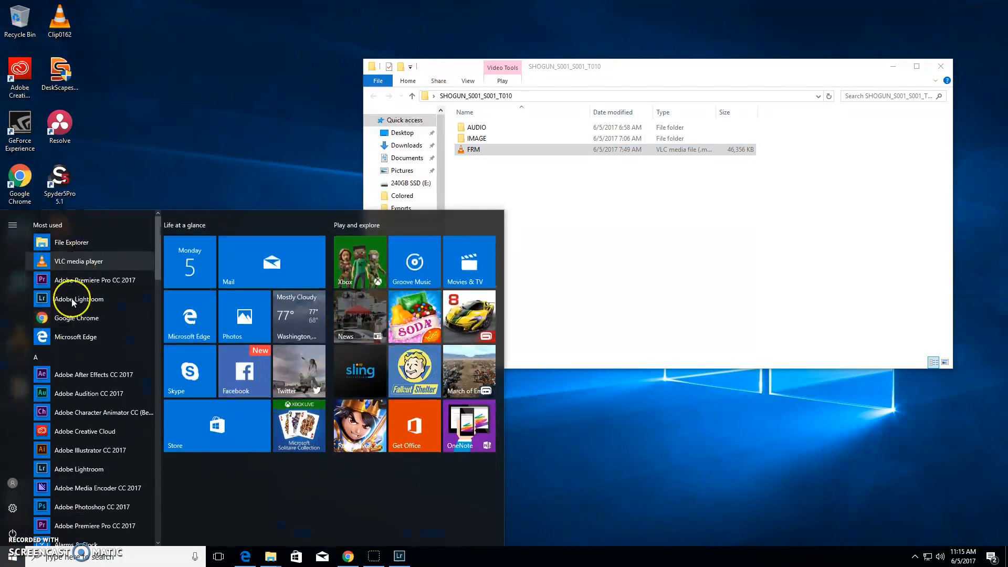
mouse_move(415, 563)
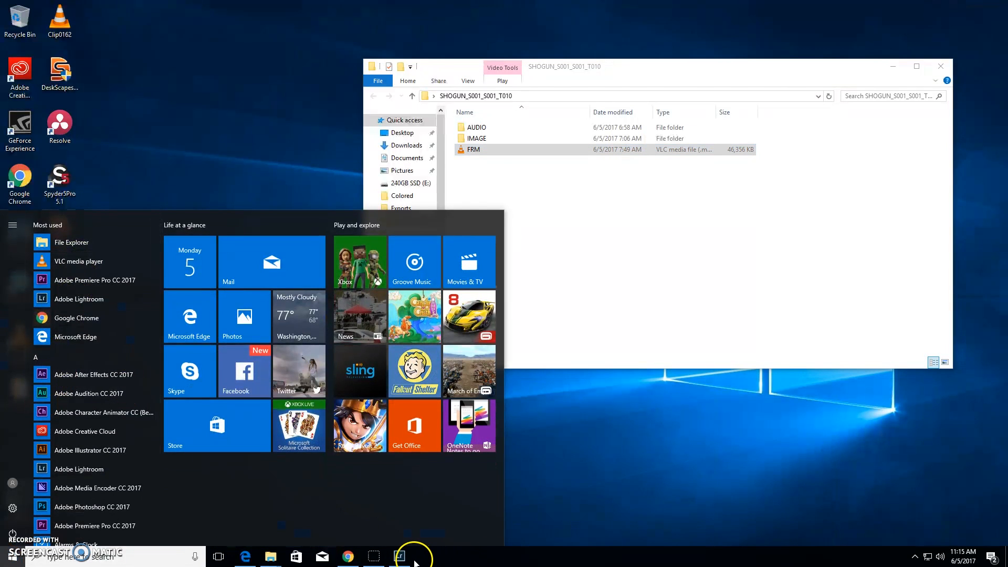
Step: Restore Lightroom from the taskbar, then put it away to reveal the SHOGUN folder window
click(400, 556)
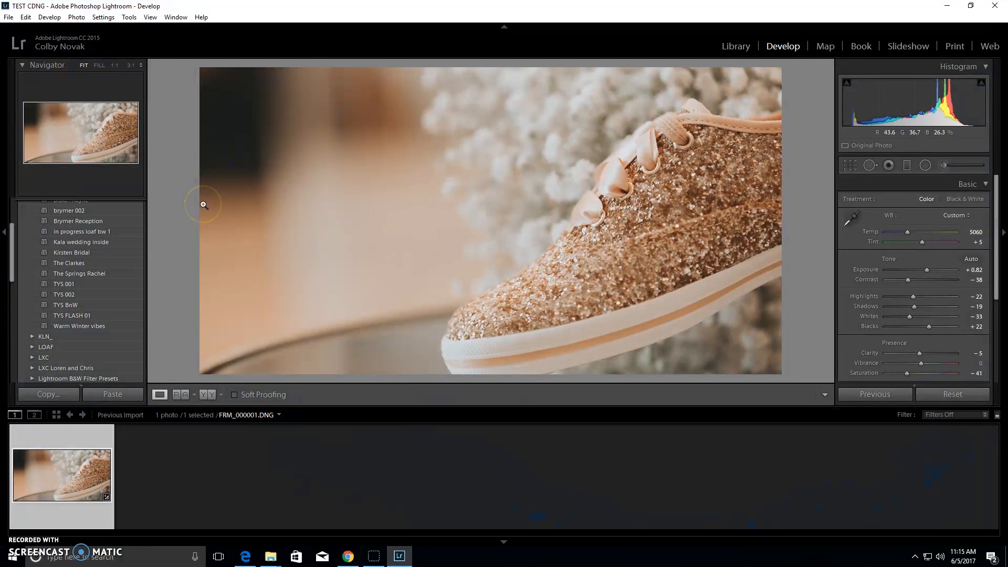
mouse_move(736, 42)
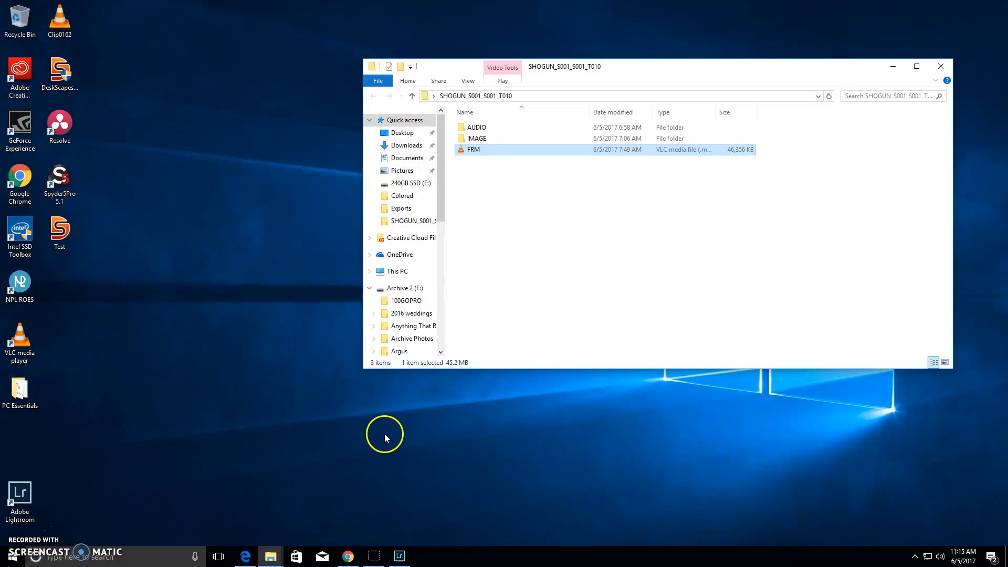
click(7, 562)
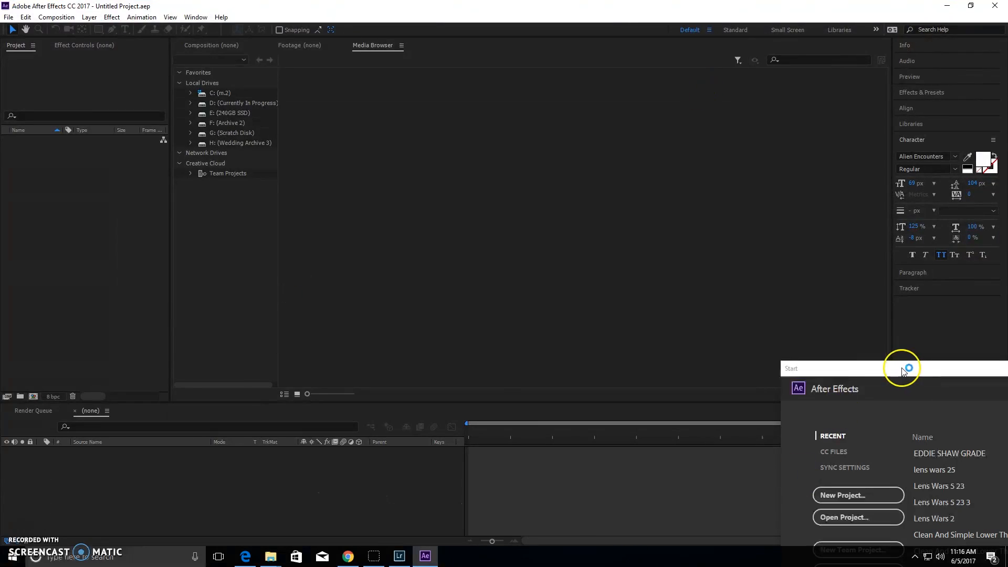
Step: Dismiss the After Effects start screen and bring up the Import File dialog
click(903, 368)
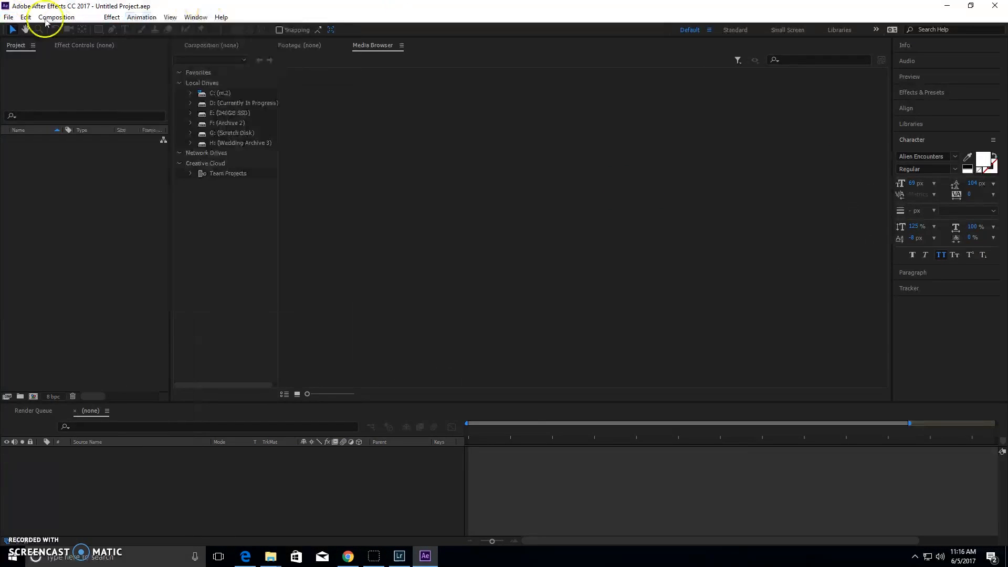
click(7, 18)
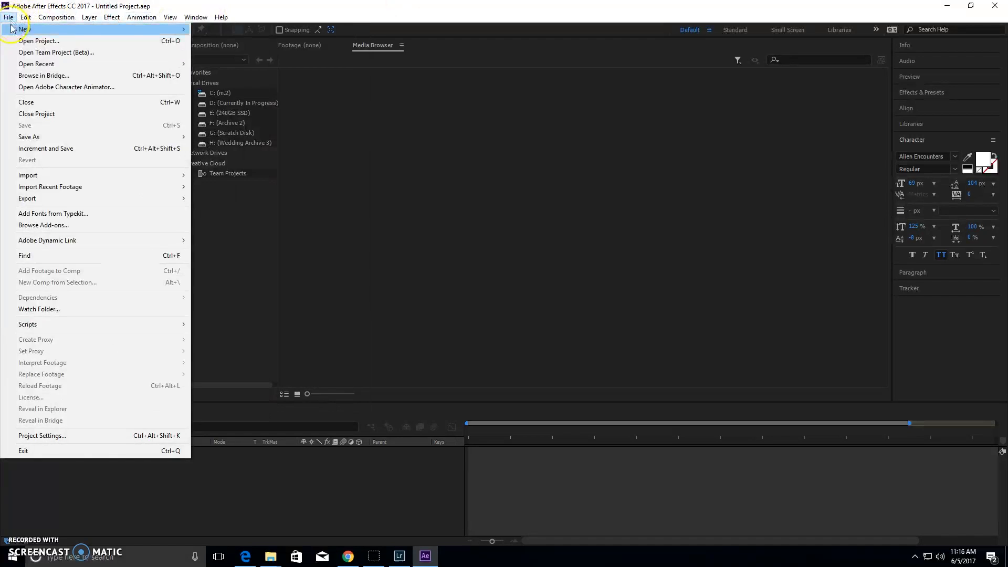
mouse_move(23, 29)
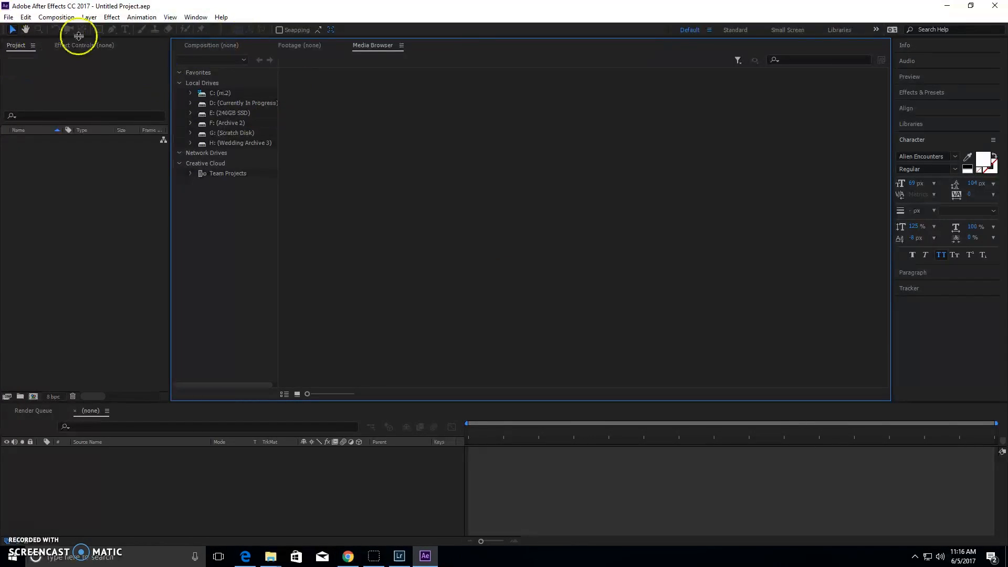
click(8, 20)
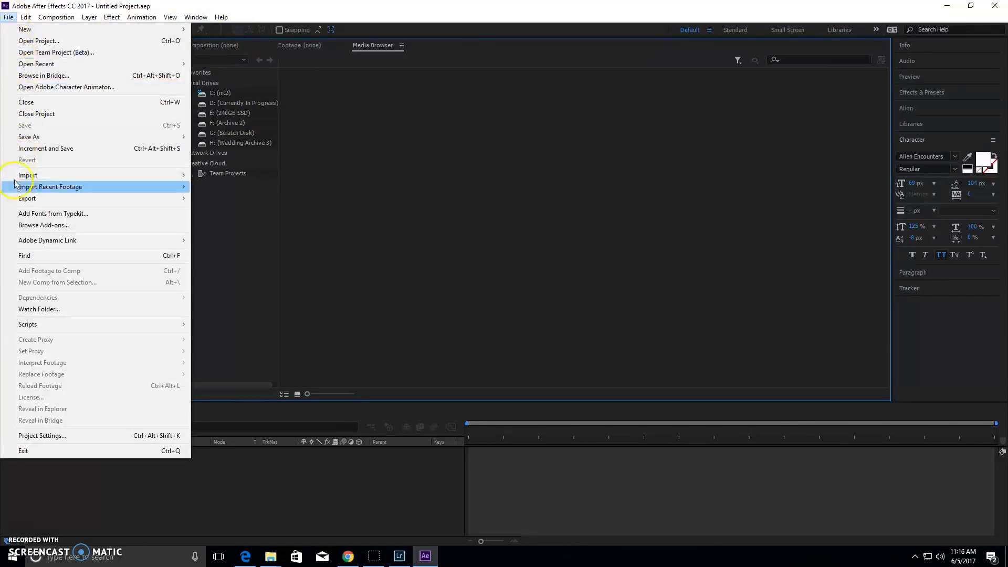
click(28, 175)
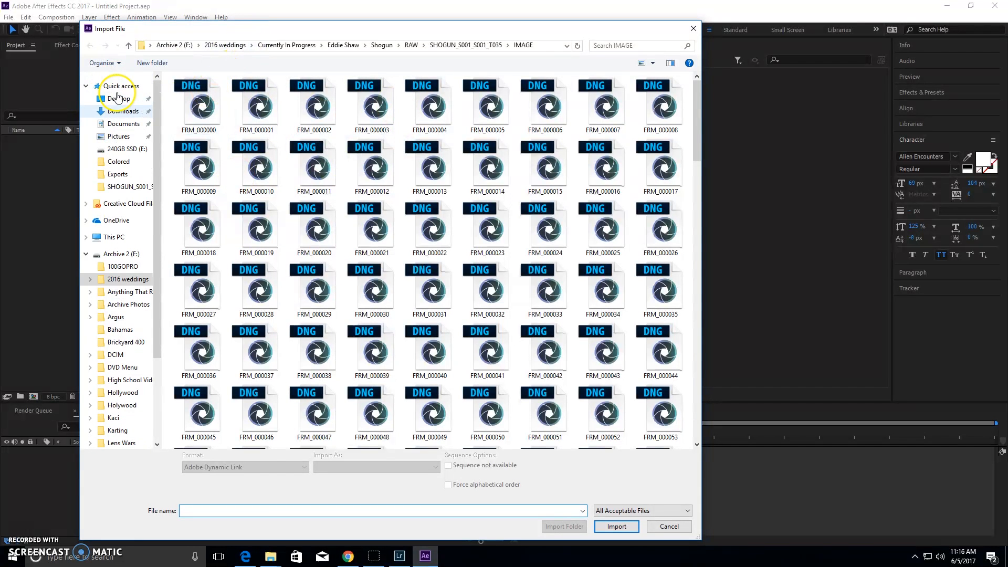
Step: Import FRM_000000 from Desktop > SHOGUN_S001_S001_T010 > IMAGE as a Camera Raw sequence
click(115, 98)
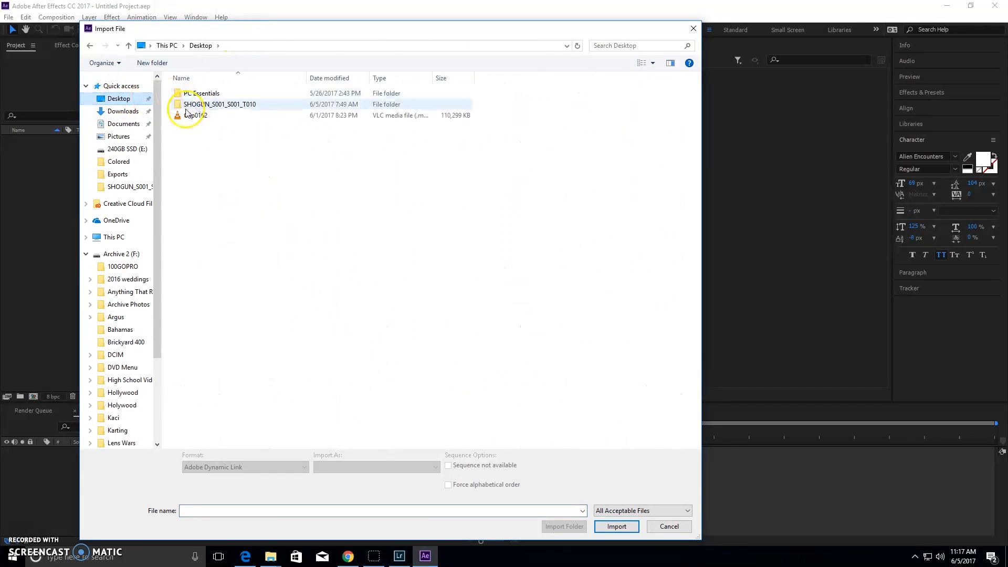
double_click(213, 104)
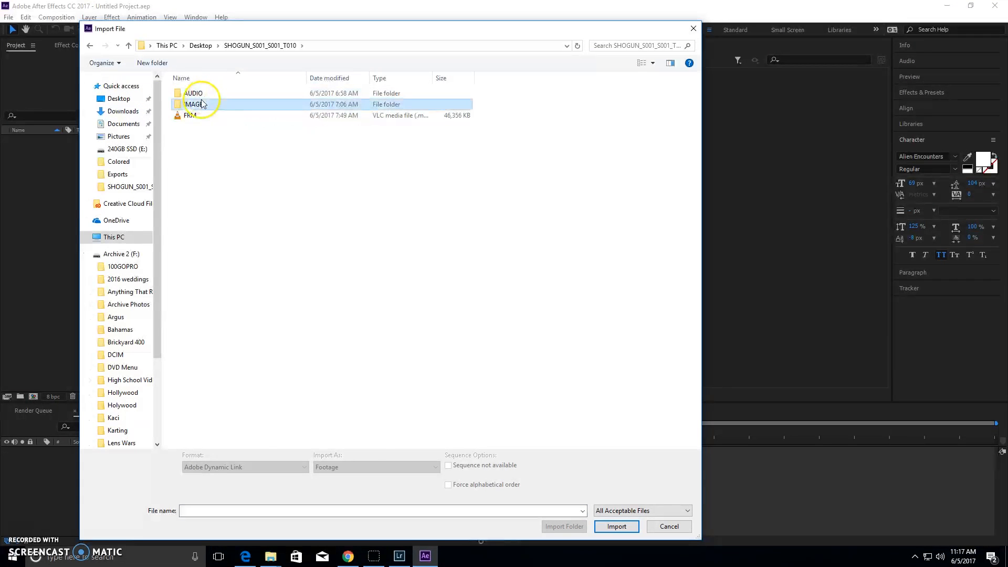
double_click(194, 102)
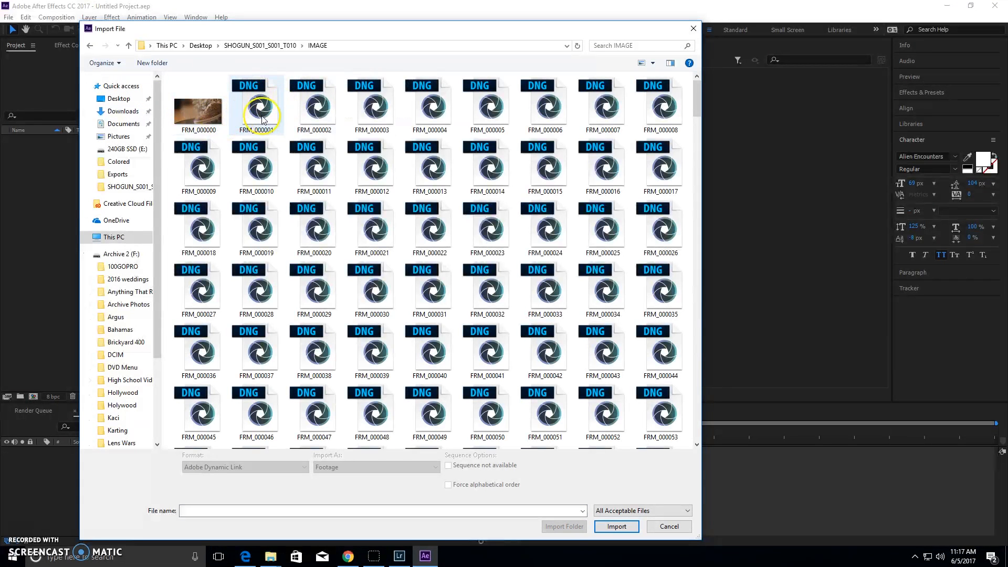
click(199, 107)
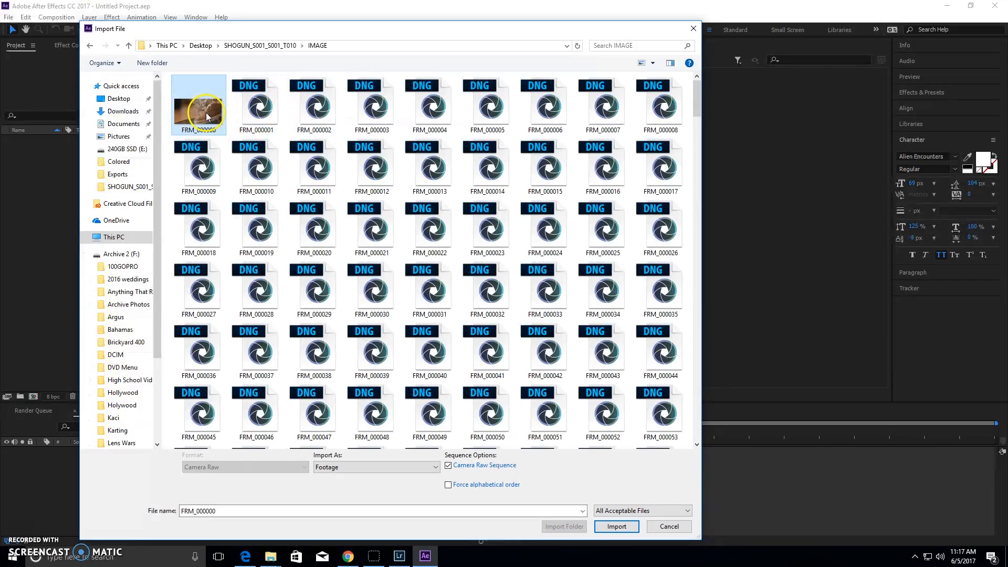
click(616, 526)
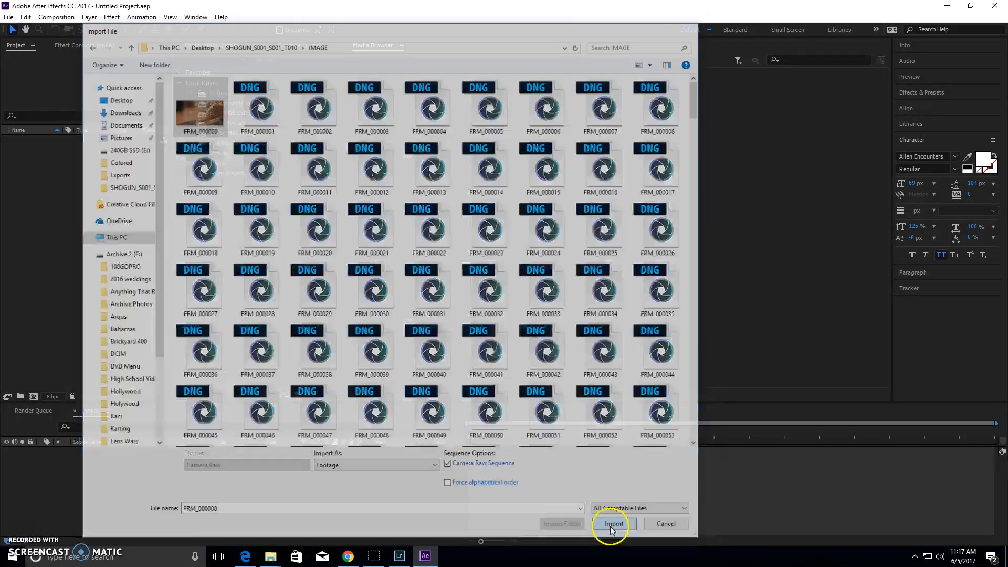
click(612, 524)
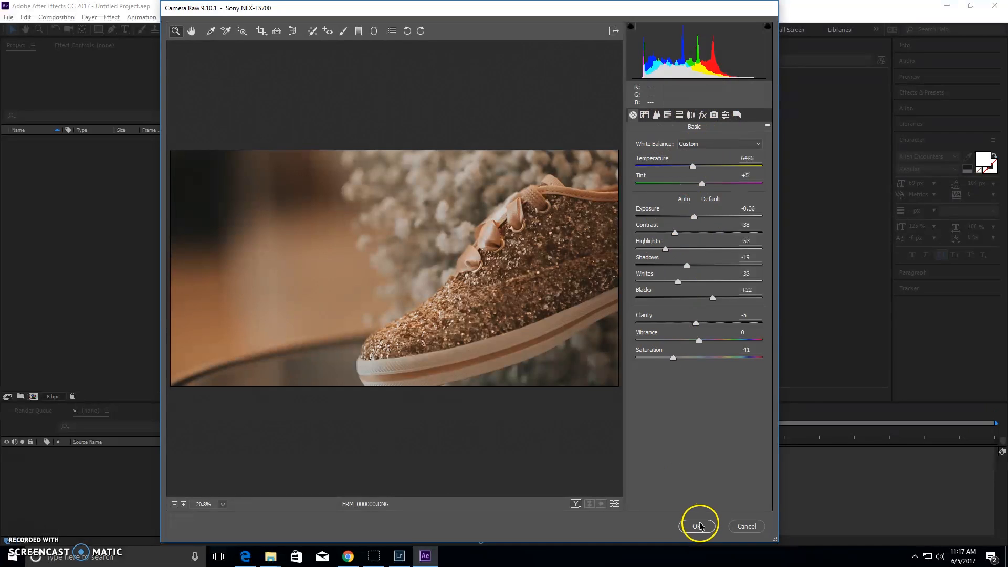
click(699, 526)
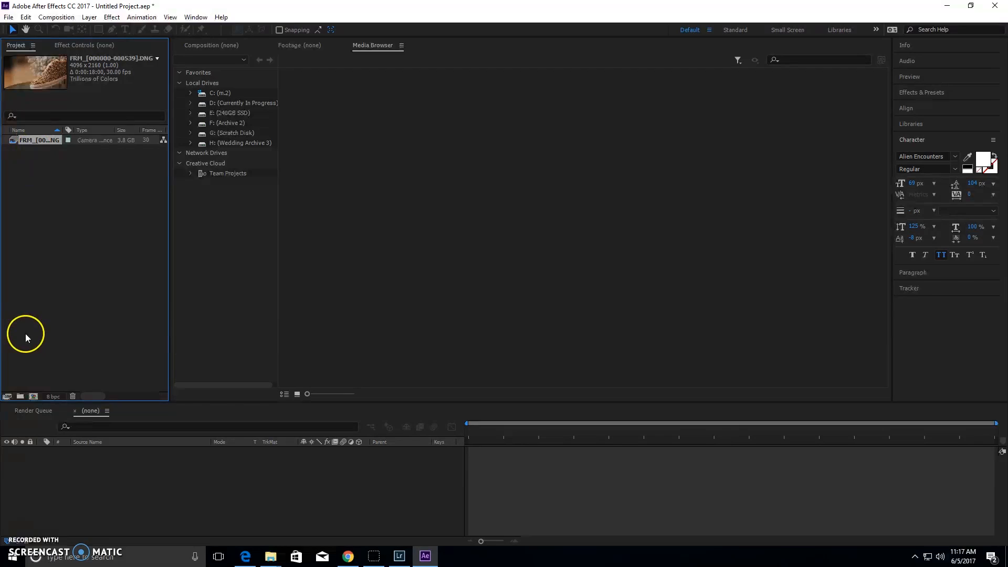
mouse_move(6, 17)
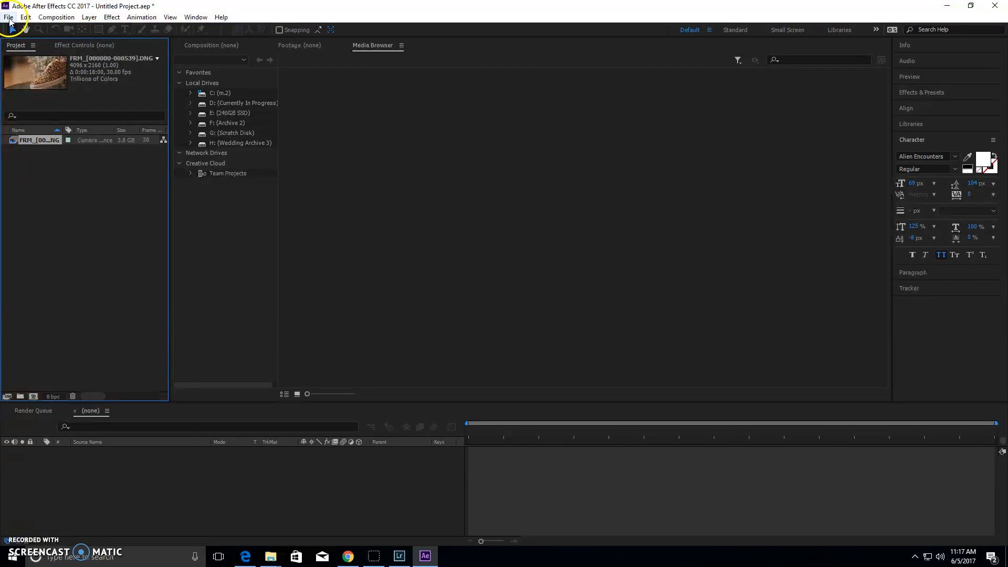
Step: Import the SHOGUN_S001_S001_T001 take from the archived Shogun folder as a Camera Raw sequence
click(9, 17)
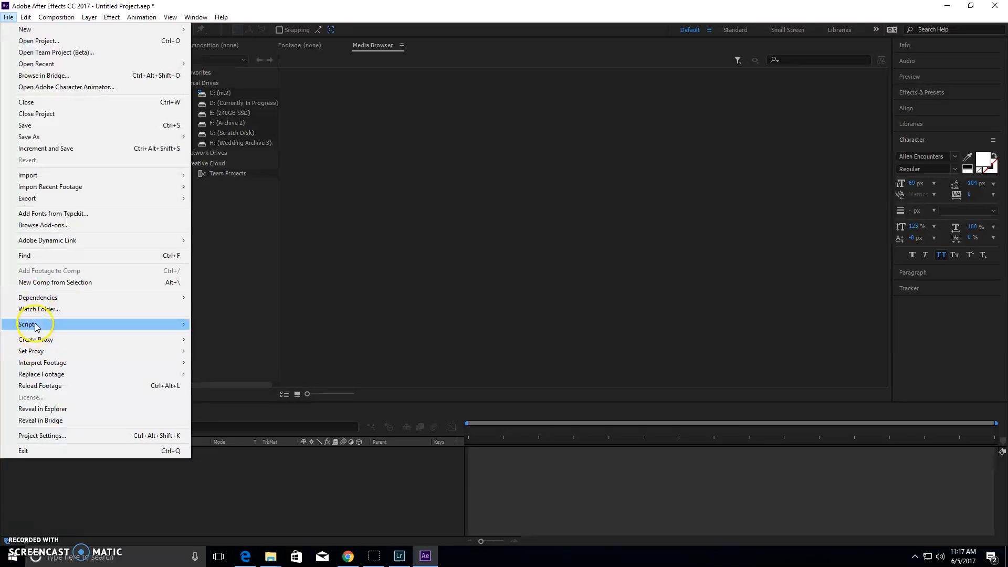
mouse_move(45, 181)
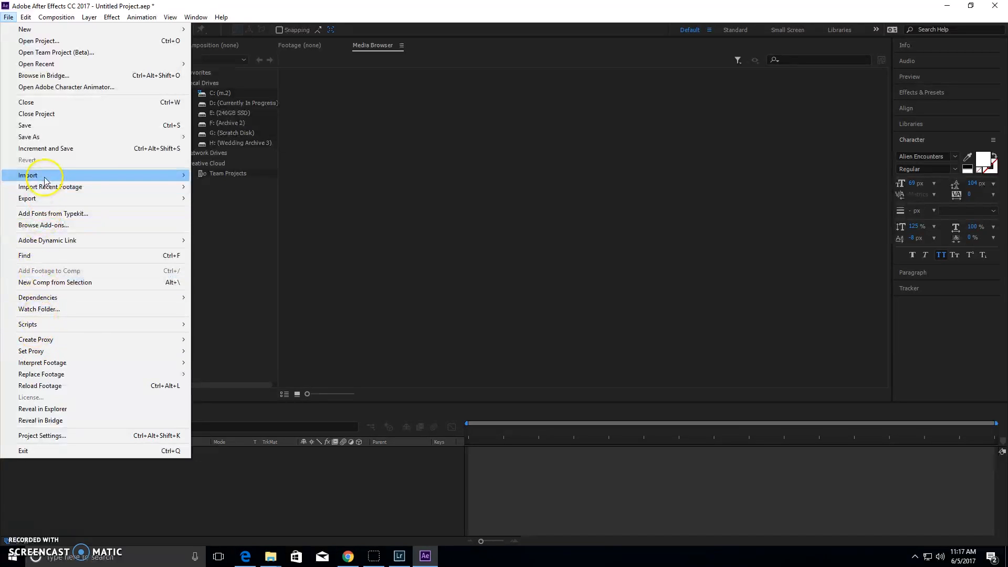
click(27, 175)
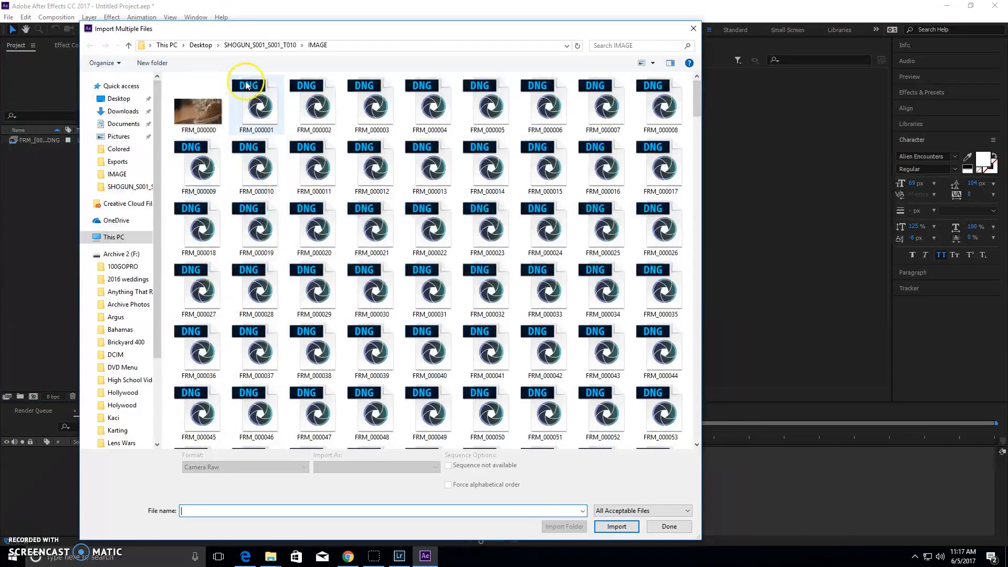
click(122, 253)
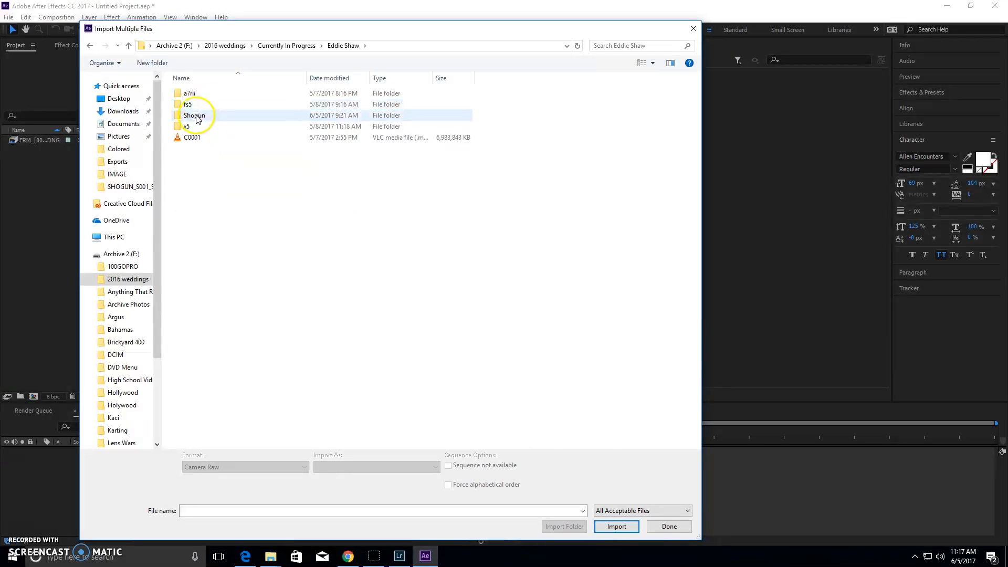
double_click(195, 115)
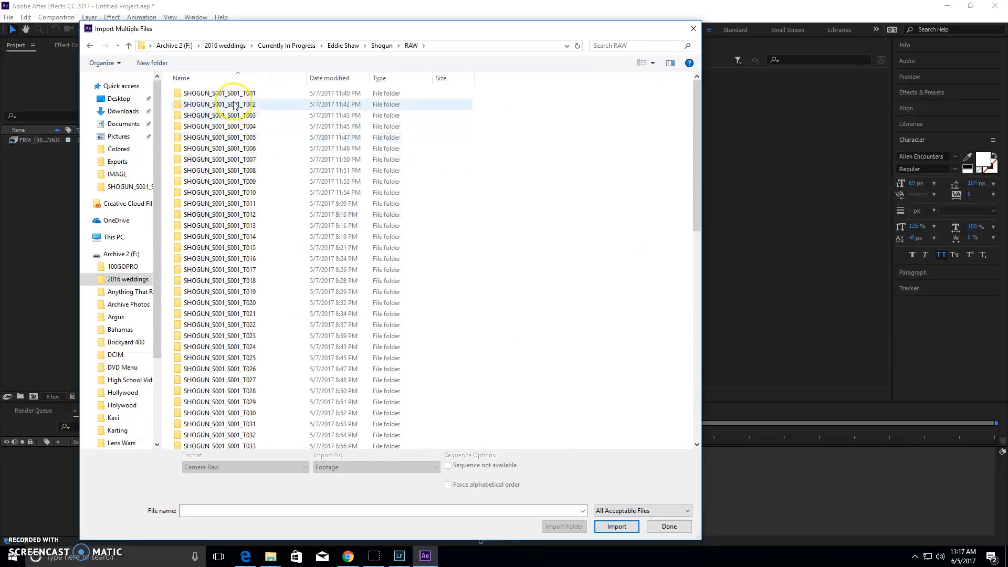
double_click(234, 104)
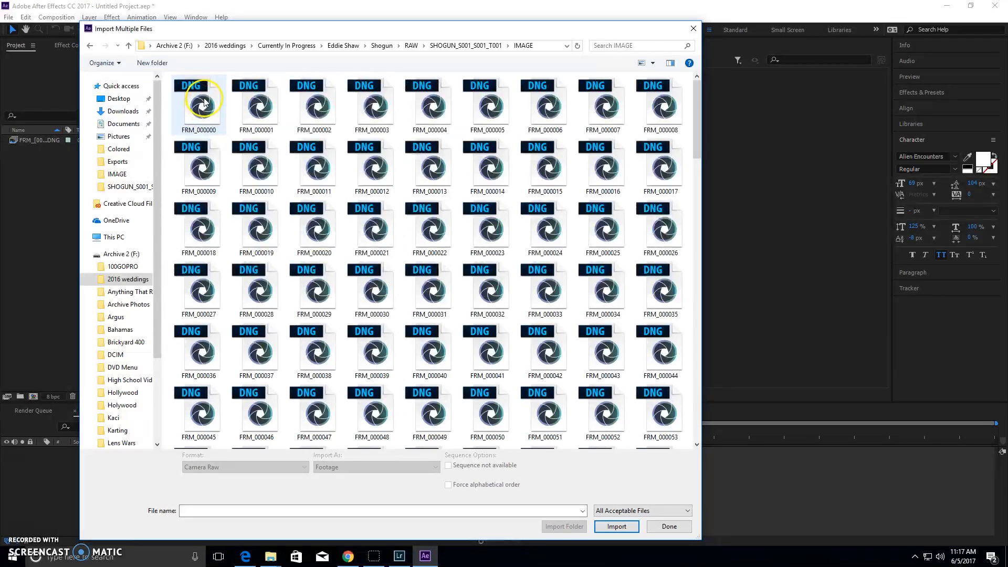
click(616, 526)
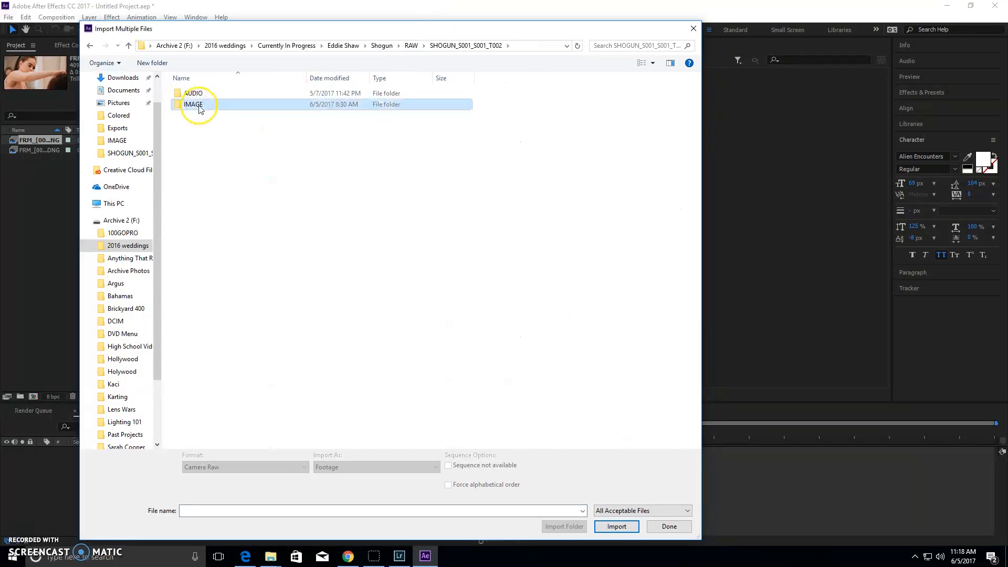
Step: Import the T002 take's IMAGE frames as a sequence, accept the grade, and finish
double_click(193, 104)
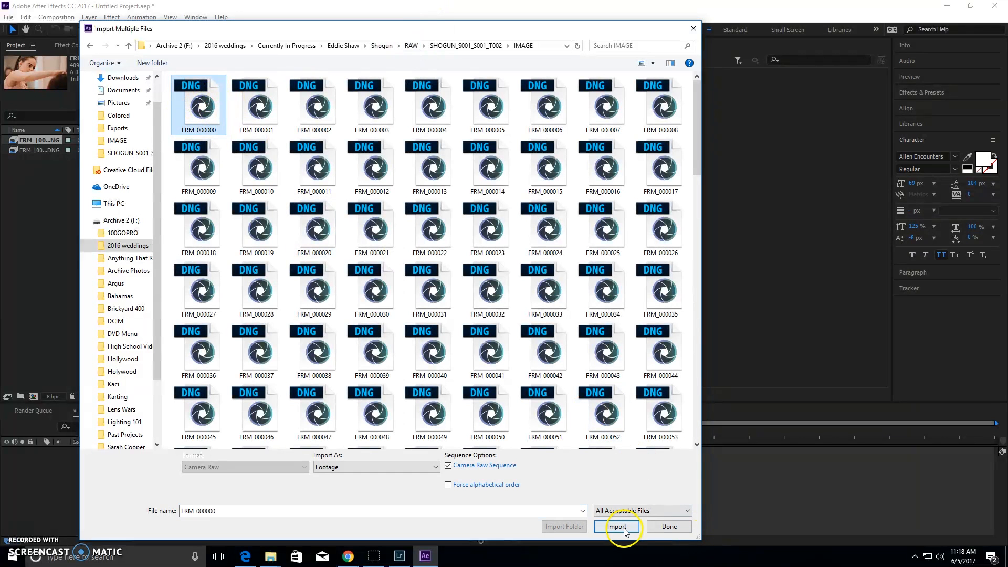
click(619, 527)
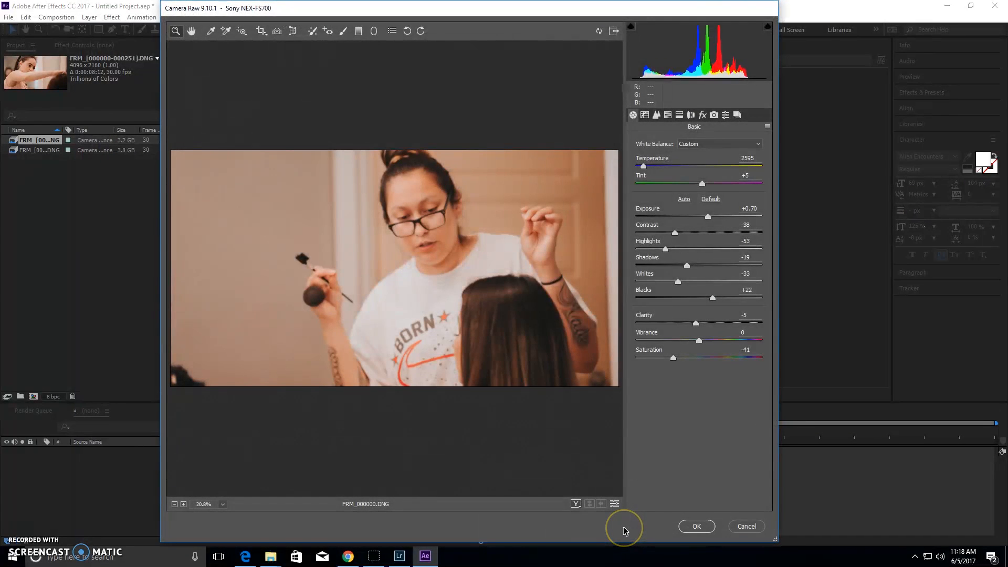
click(697, 526)
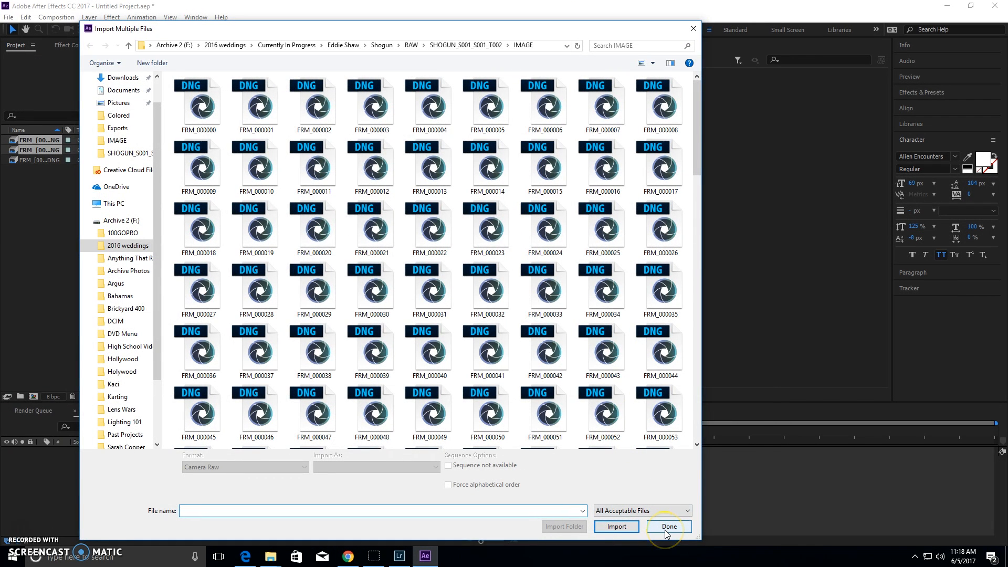
click(668, 527)
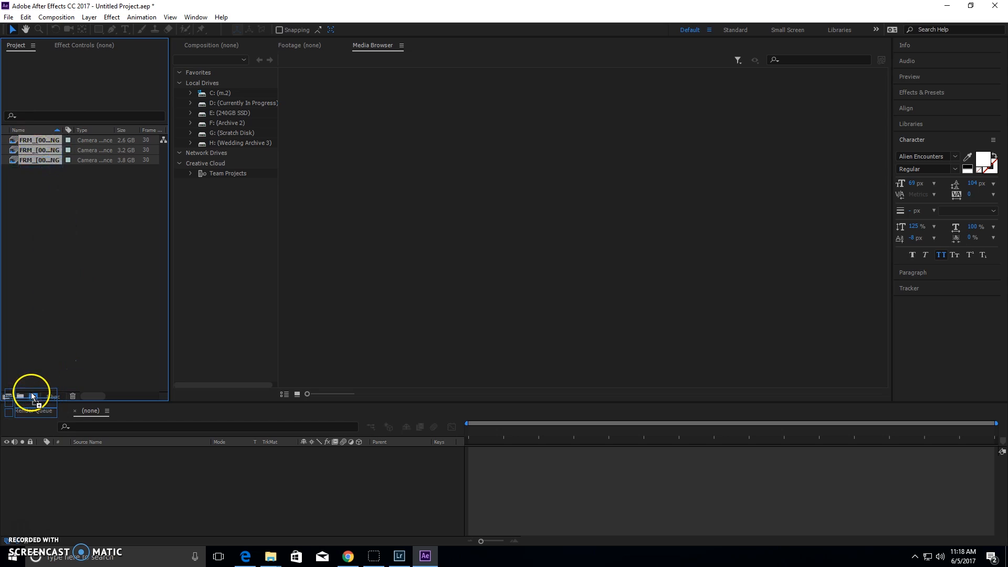
Step: Make a separate composition per sequence, then open FRM 2 and FRM to preview
click(33, 396)
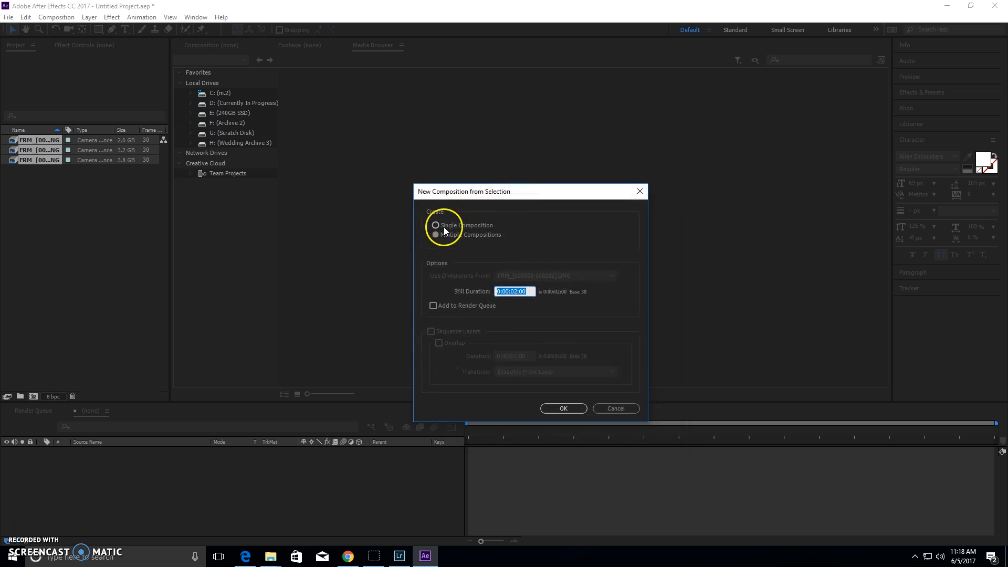
click(563, 408)
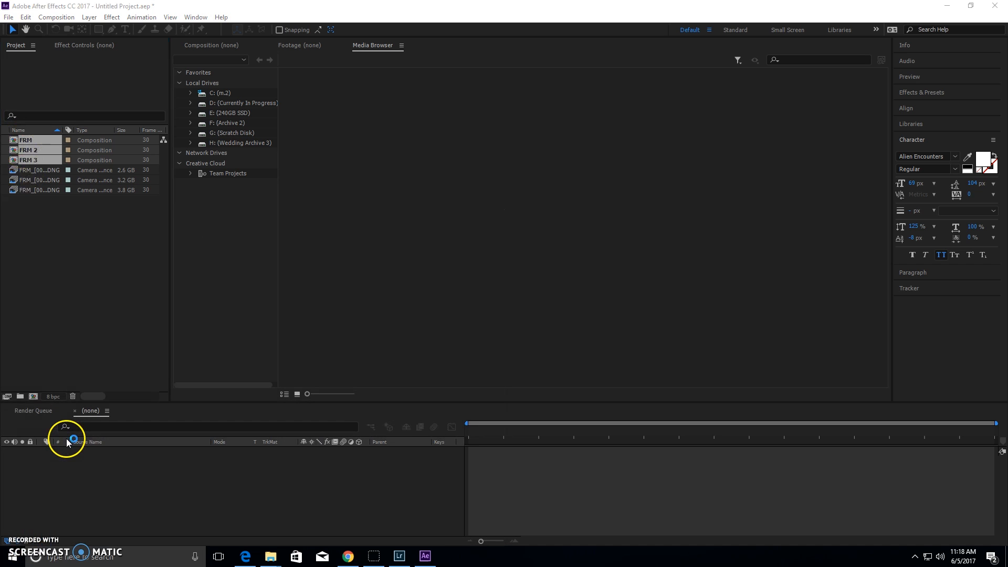
double_click(27, 150)
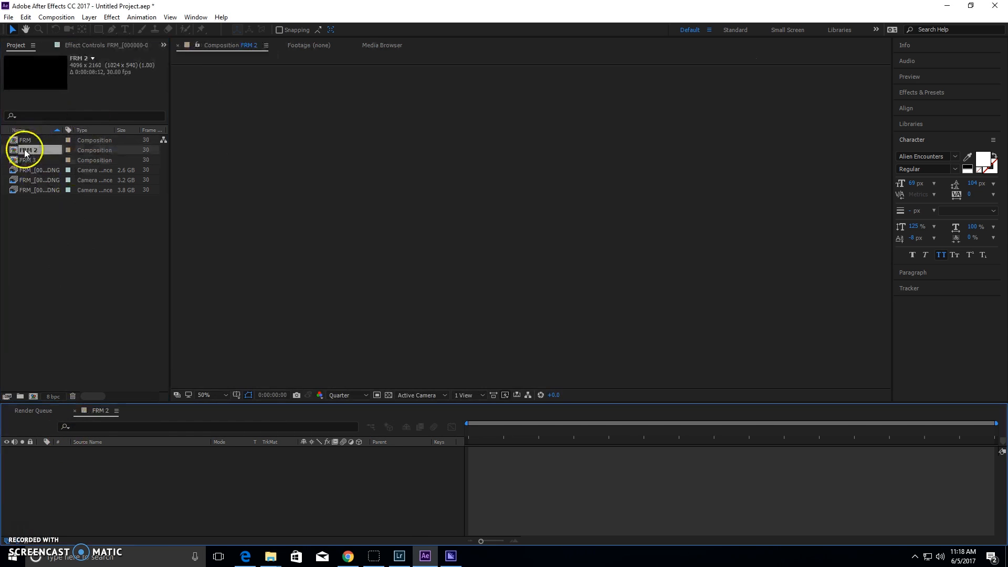
double_click(31, 150)
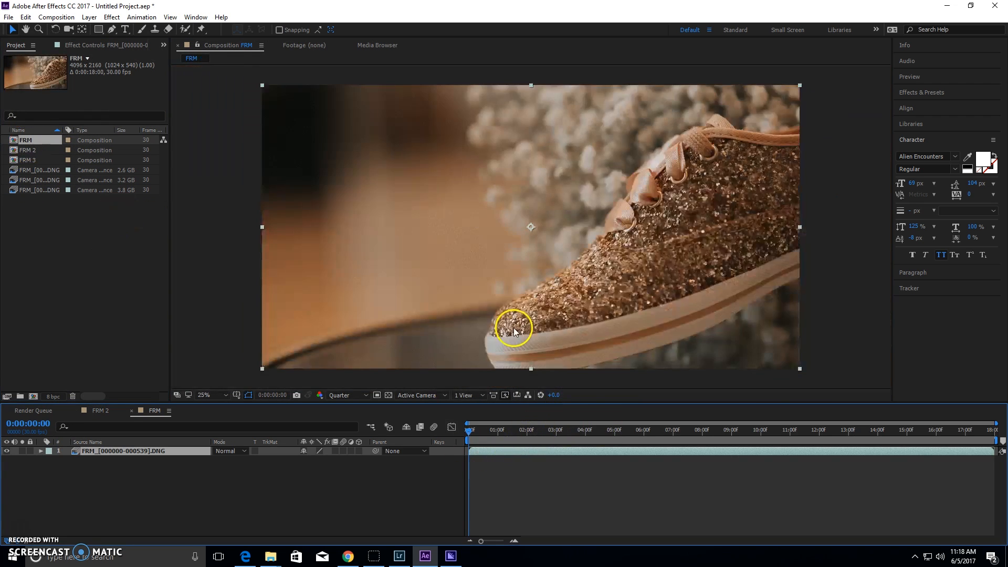
click(620, 430)
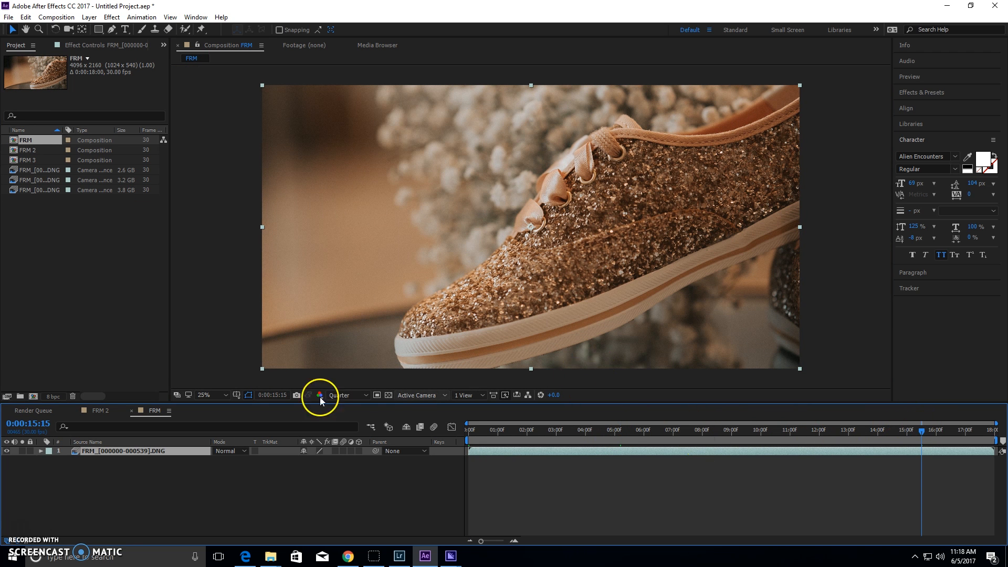
click(451, 556)
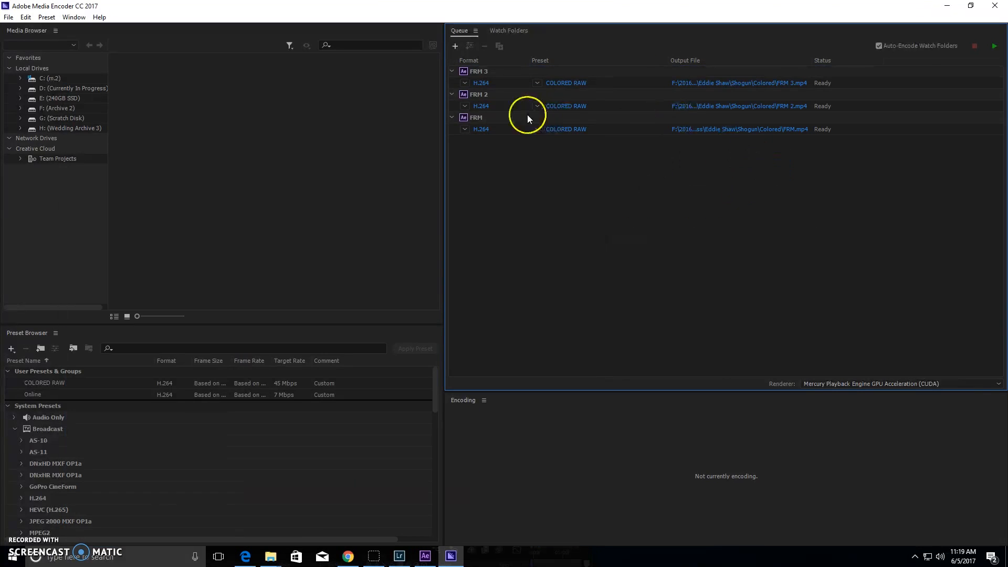
mouse_move(583, 106)
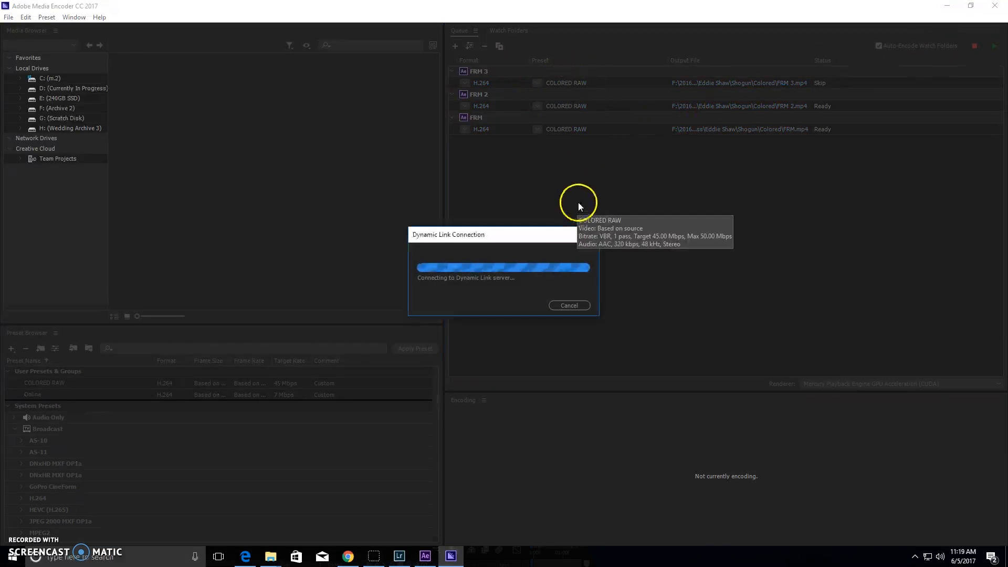
mouse_move(494, 216)
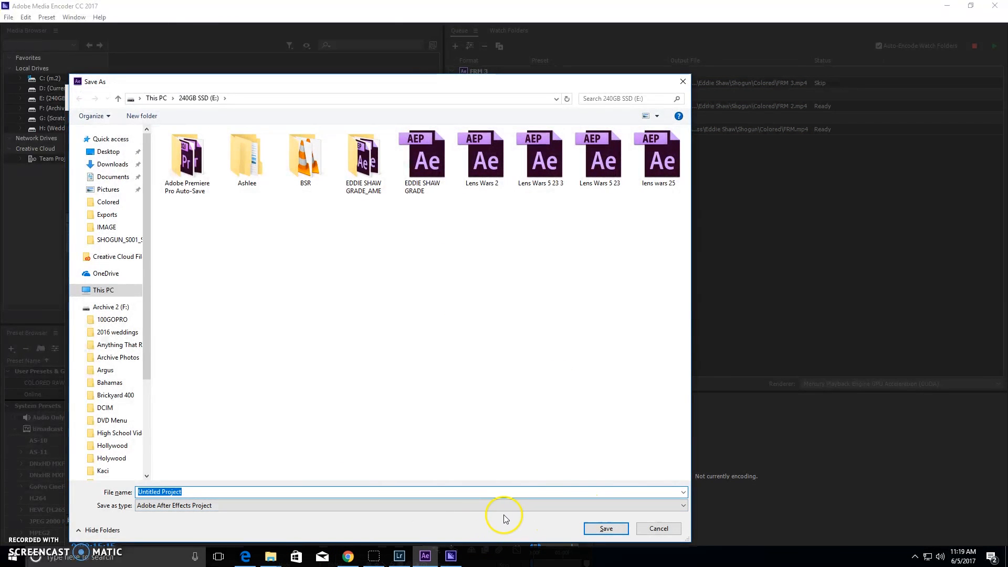
Step: Save the After Effects project under the name TEDST when prompted
text(TEDST)
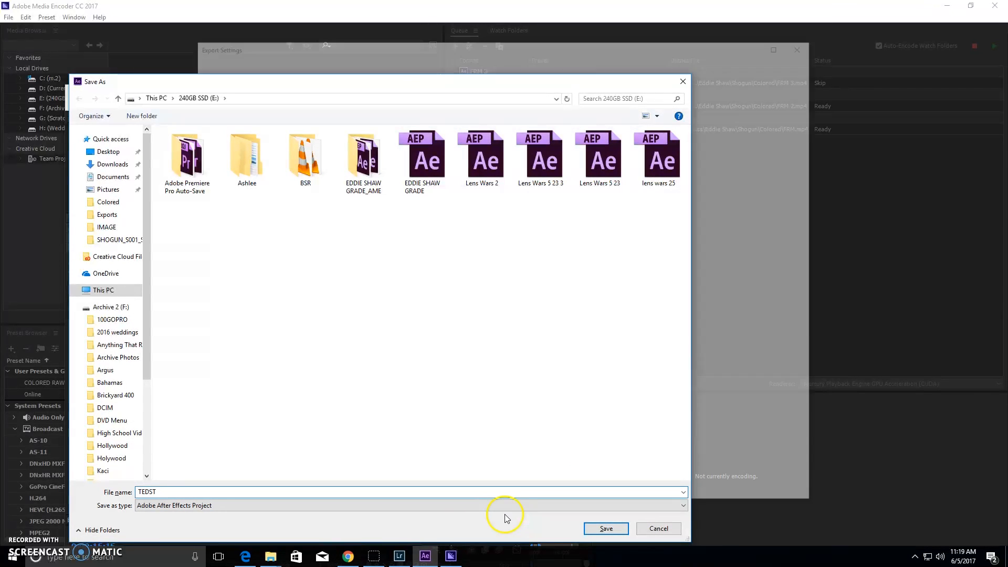
click(606, 528)
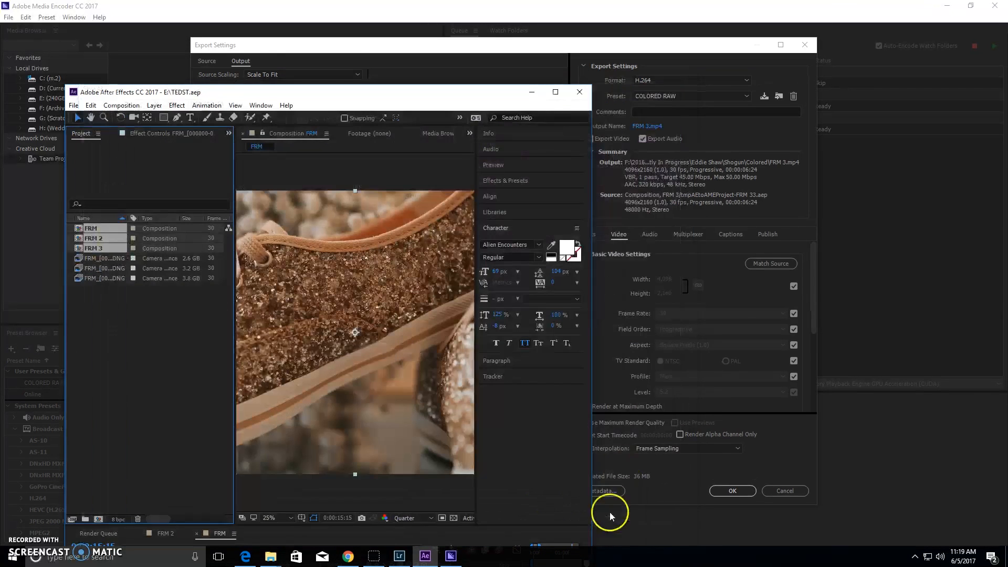
mouse_move(666, 51)
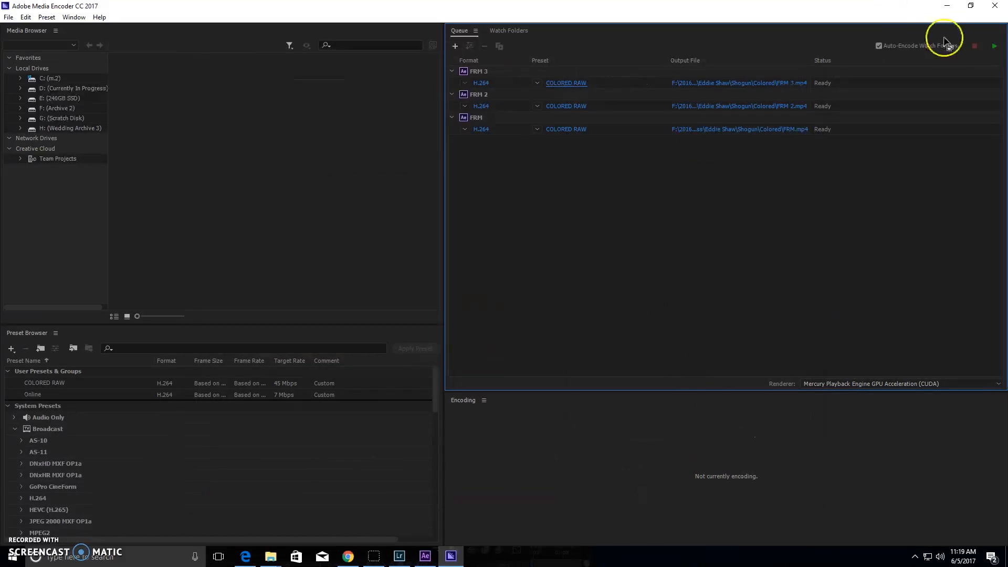
Step: Start encoding the three queued Media Encoder jobs and return to the Settings home page
click(992, 46)
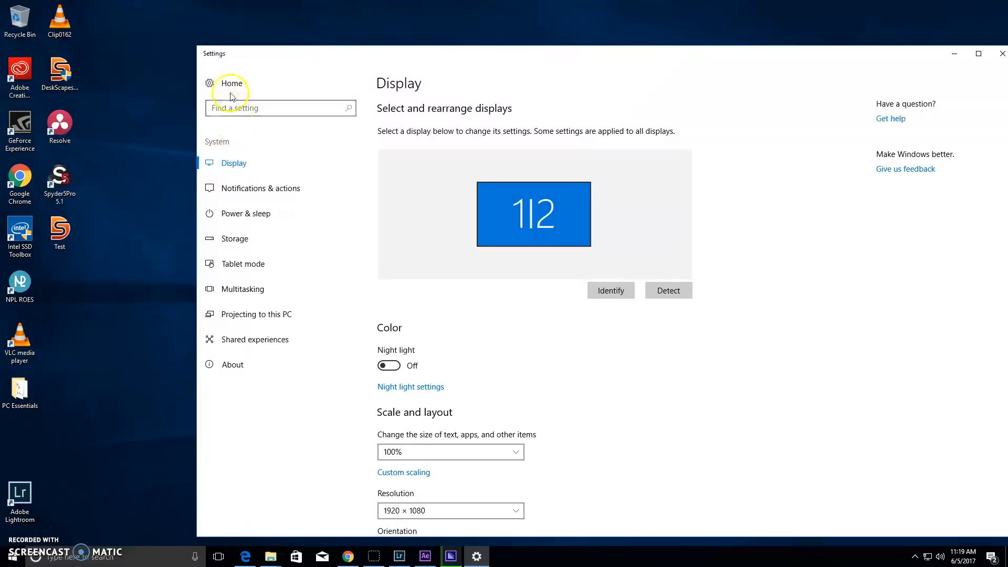
click(230, 83)
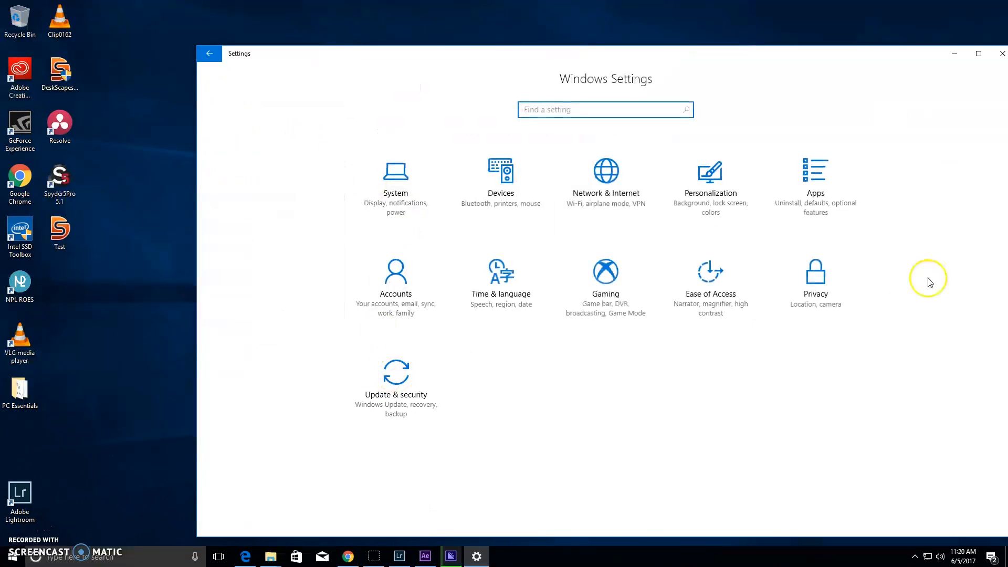
mouse_move(397, 283)
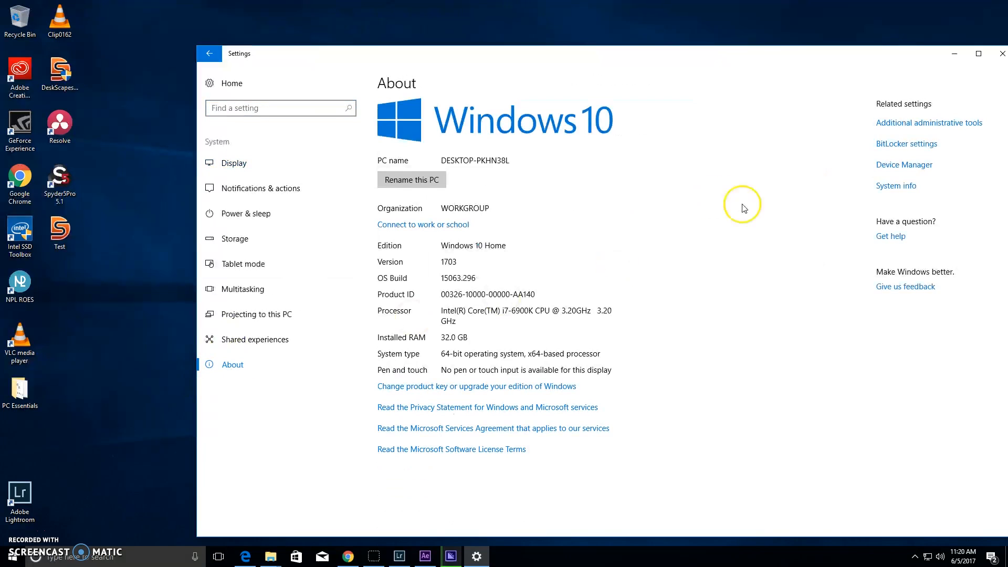
mouse_move(522, 317)
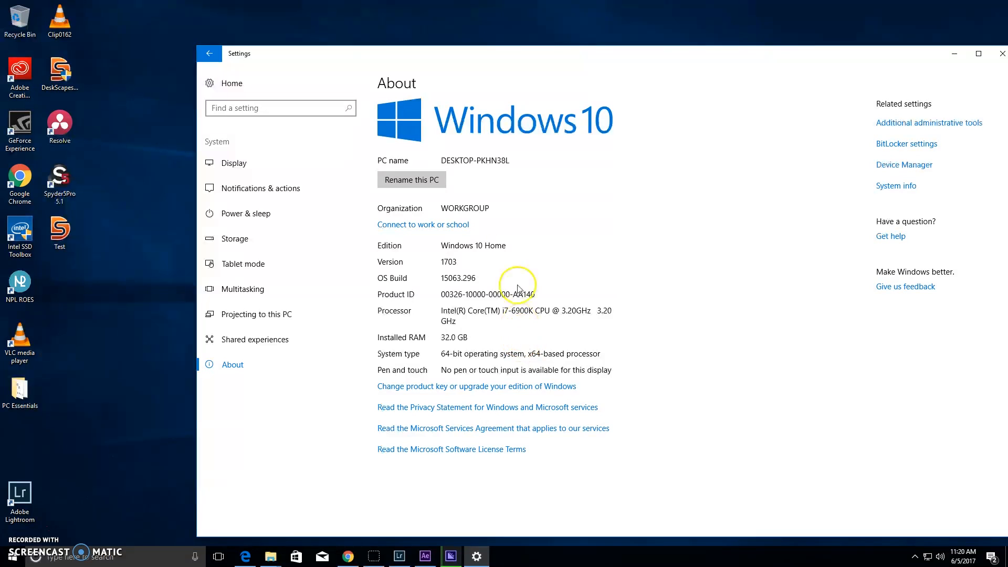
mouse_move(508, 316)
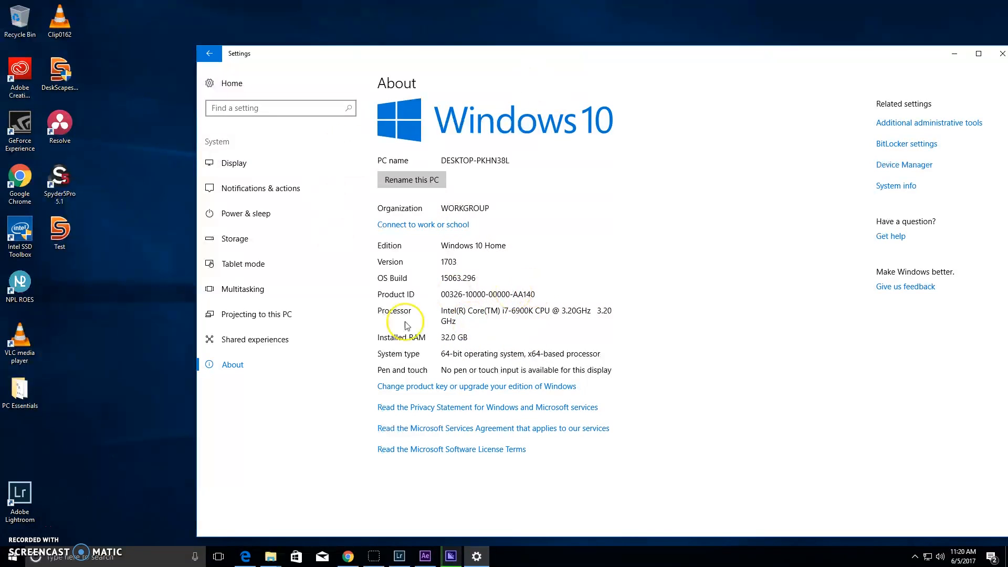
mouse_move(271, 558)
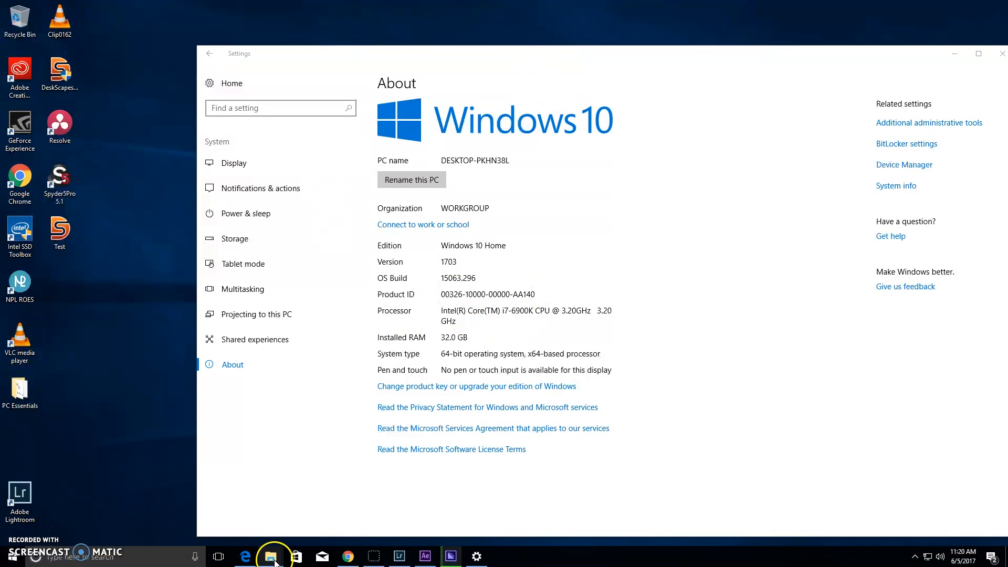
Step: Browse the refreshed Network in File Explorer to TOWER and open its Transfer share
click(271, 556)
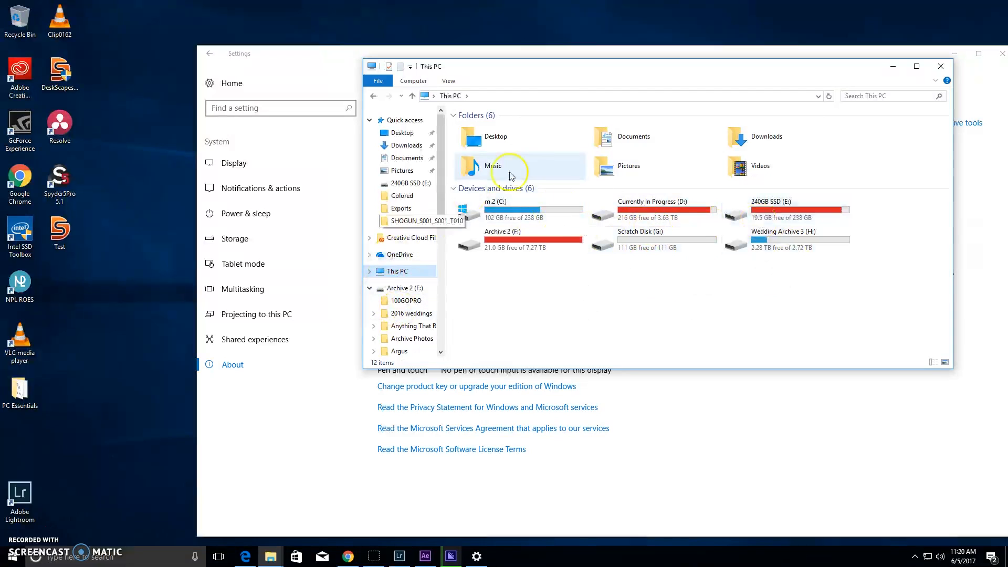
mouse_move(402, 294)
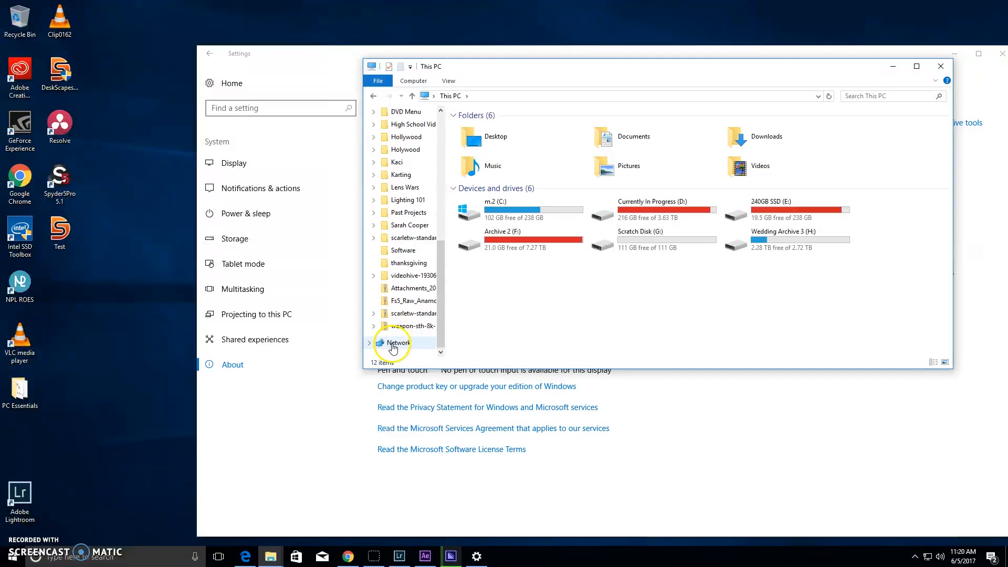
click(394, 342)
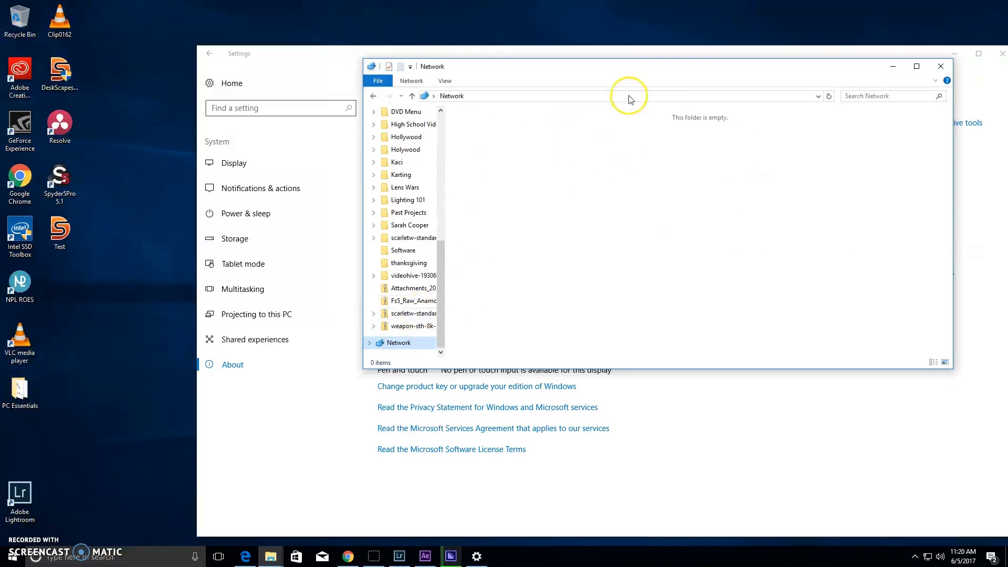
click(829, 96)
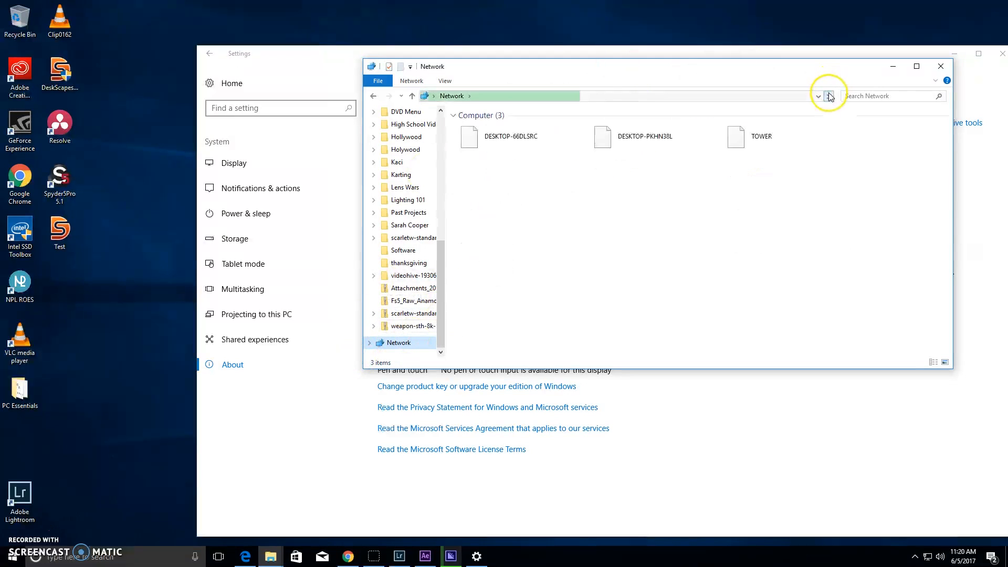
double_click(736, 136)
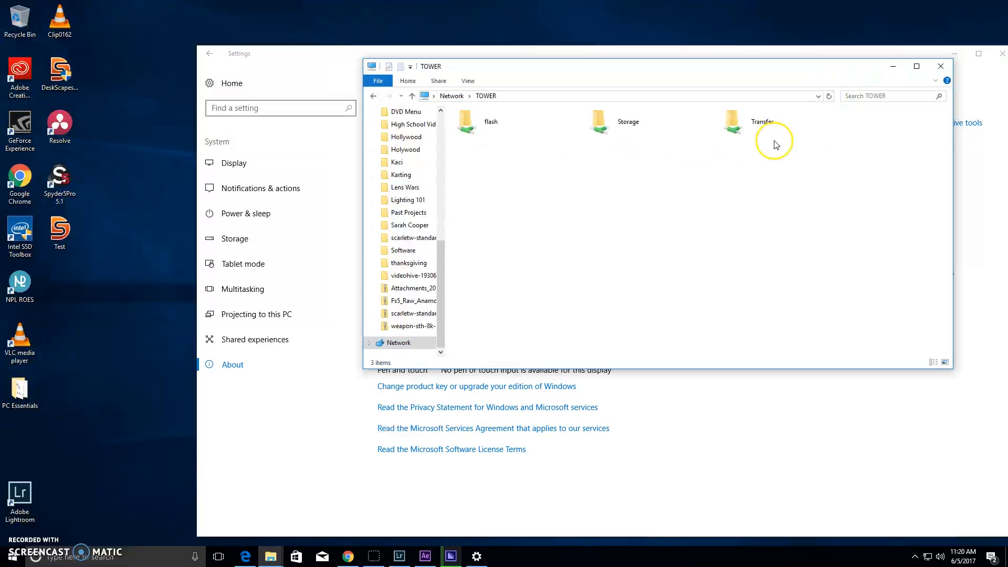
double_click(599, 121)
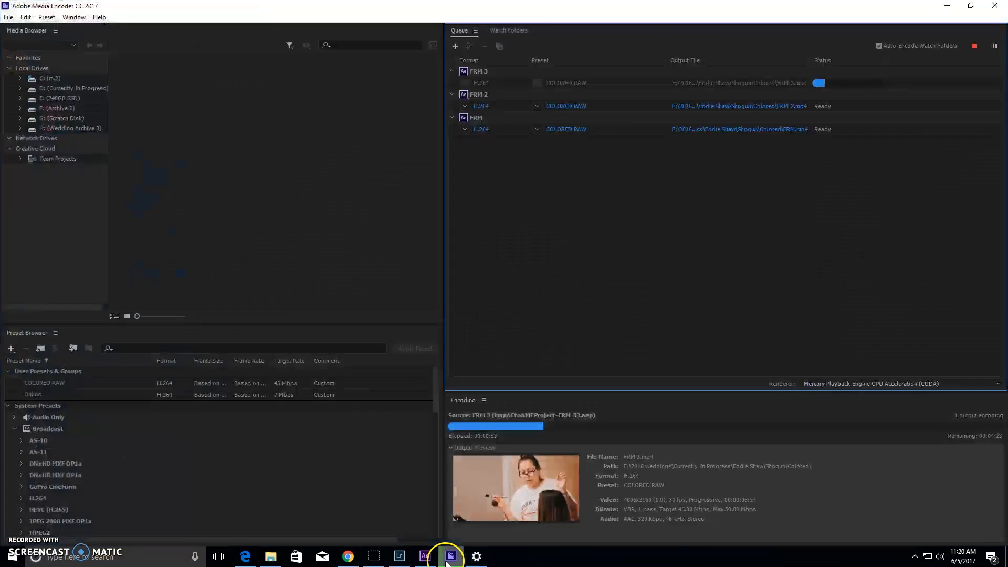
mouse_move(396, 443)
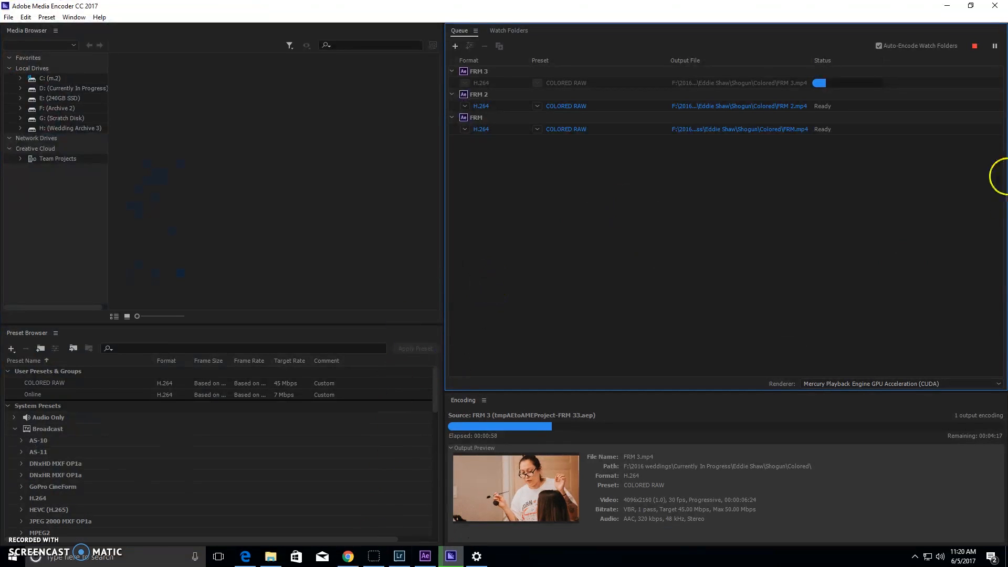
mouse_move(997, 41)
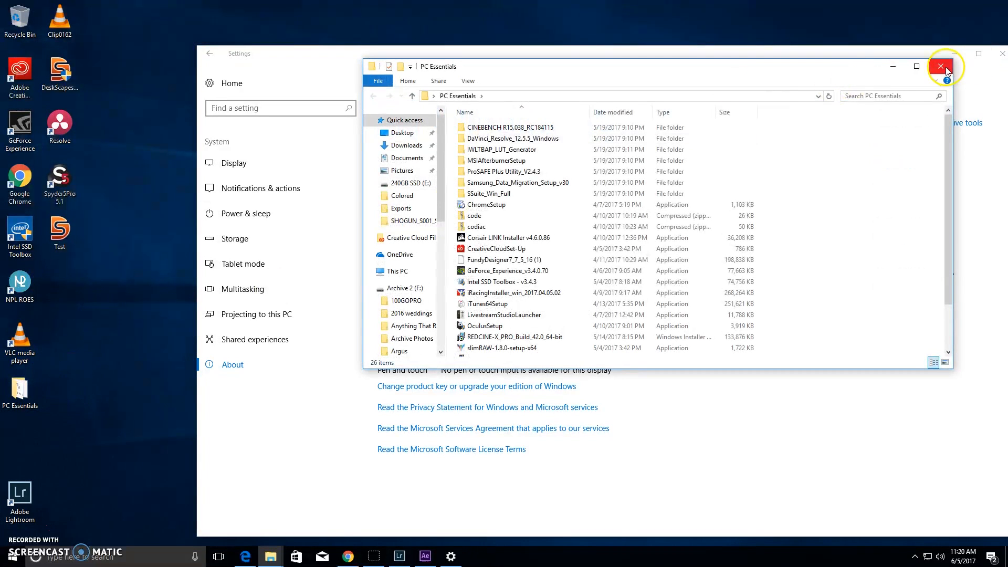
Step: Close PC Essentials and play FRM from Desktop's SHOGUN_S001_S001_T010 folder in VLC
click(941, 67)
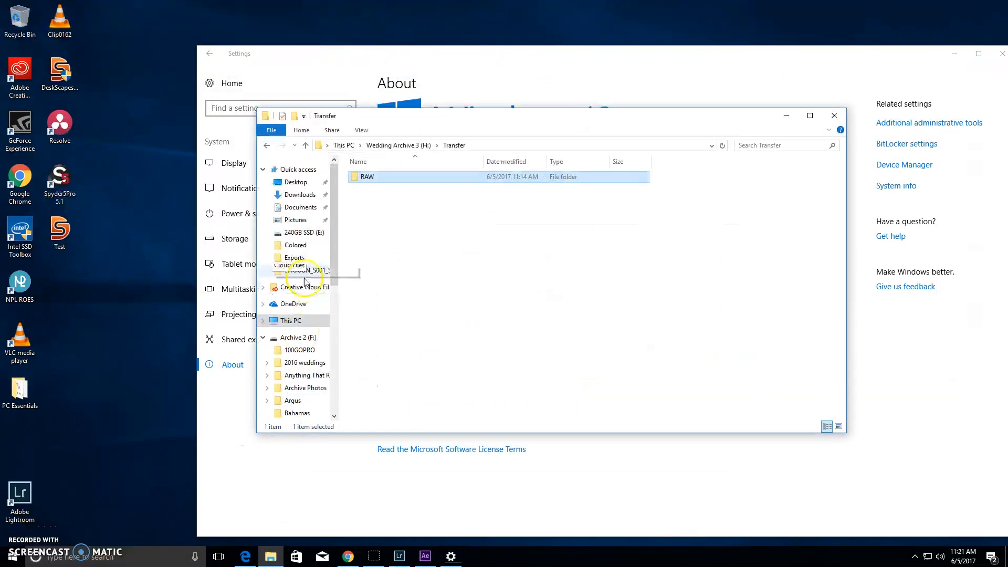
click(295, 183)
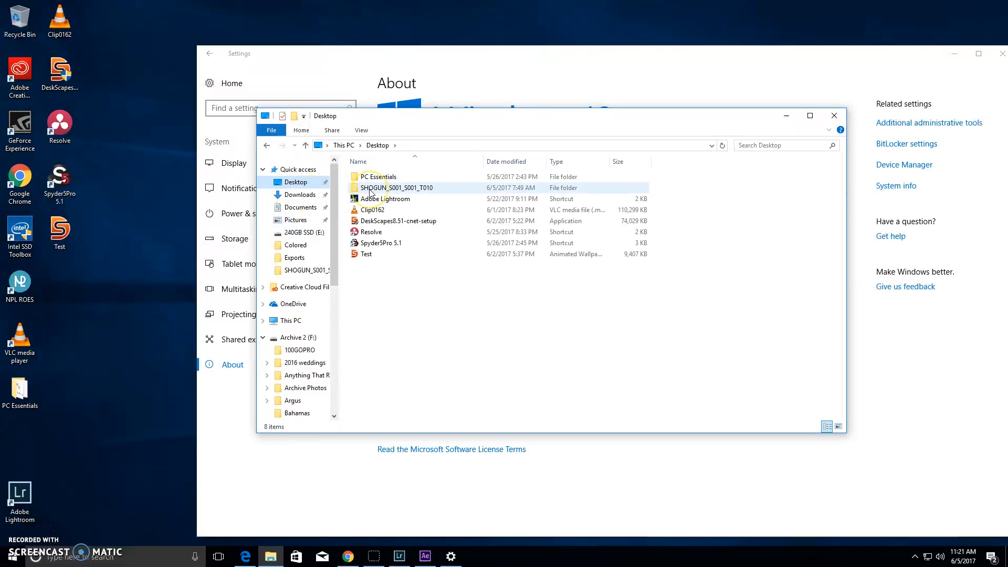
double_click(394, 188)
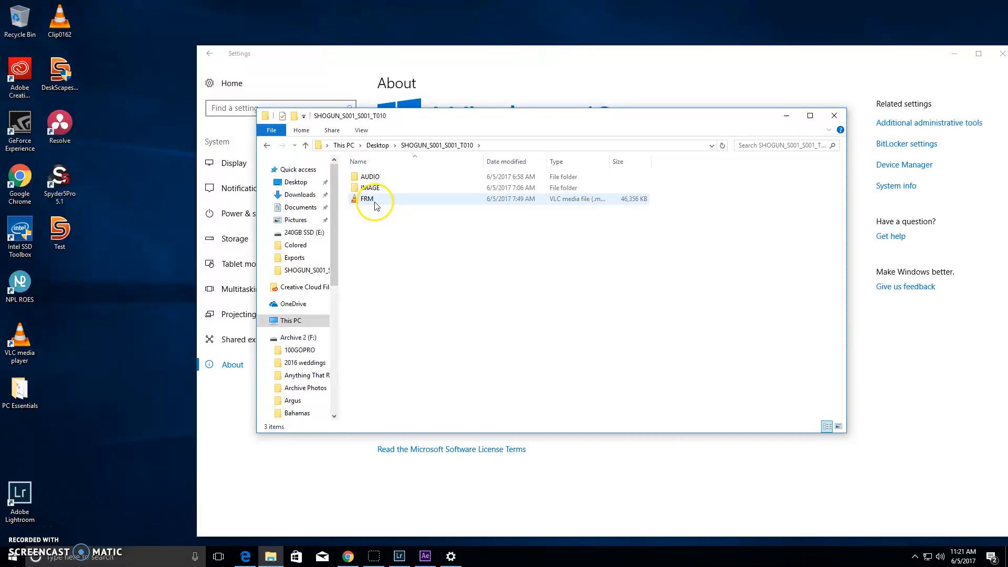
double_click(367, 198)
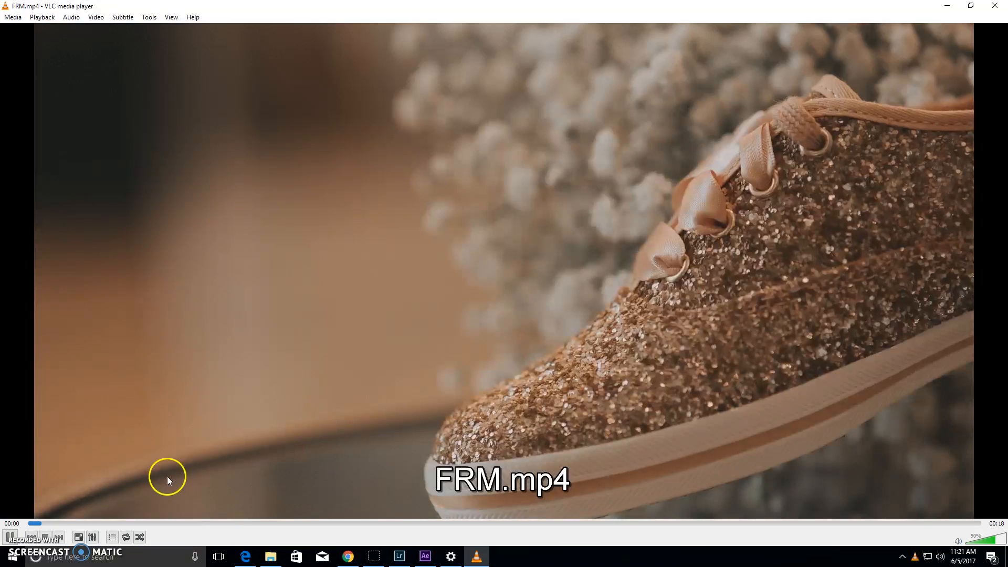